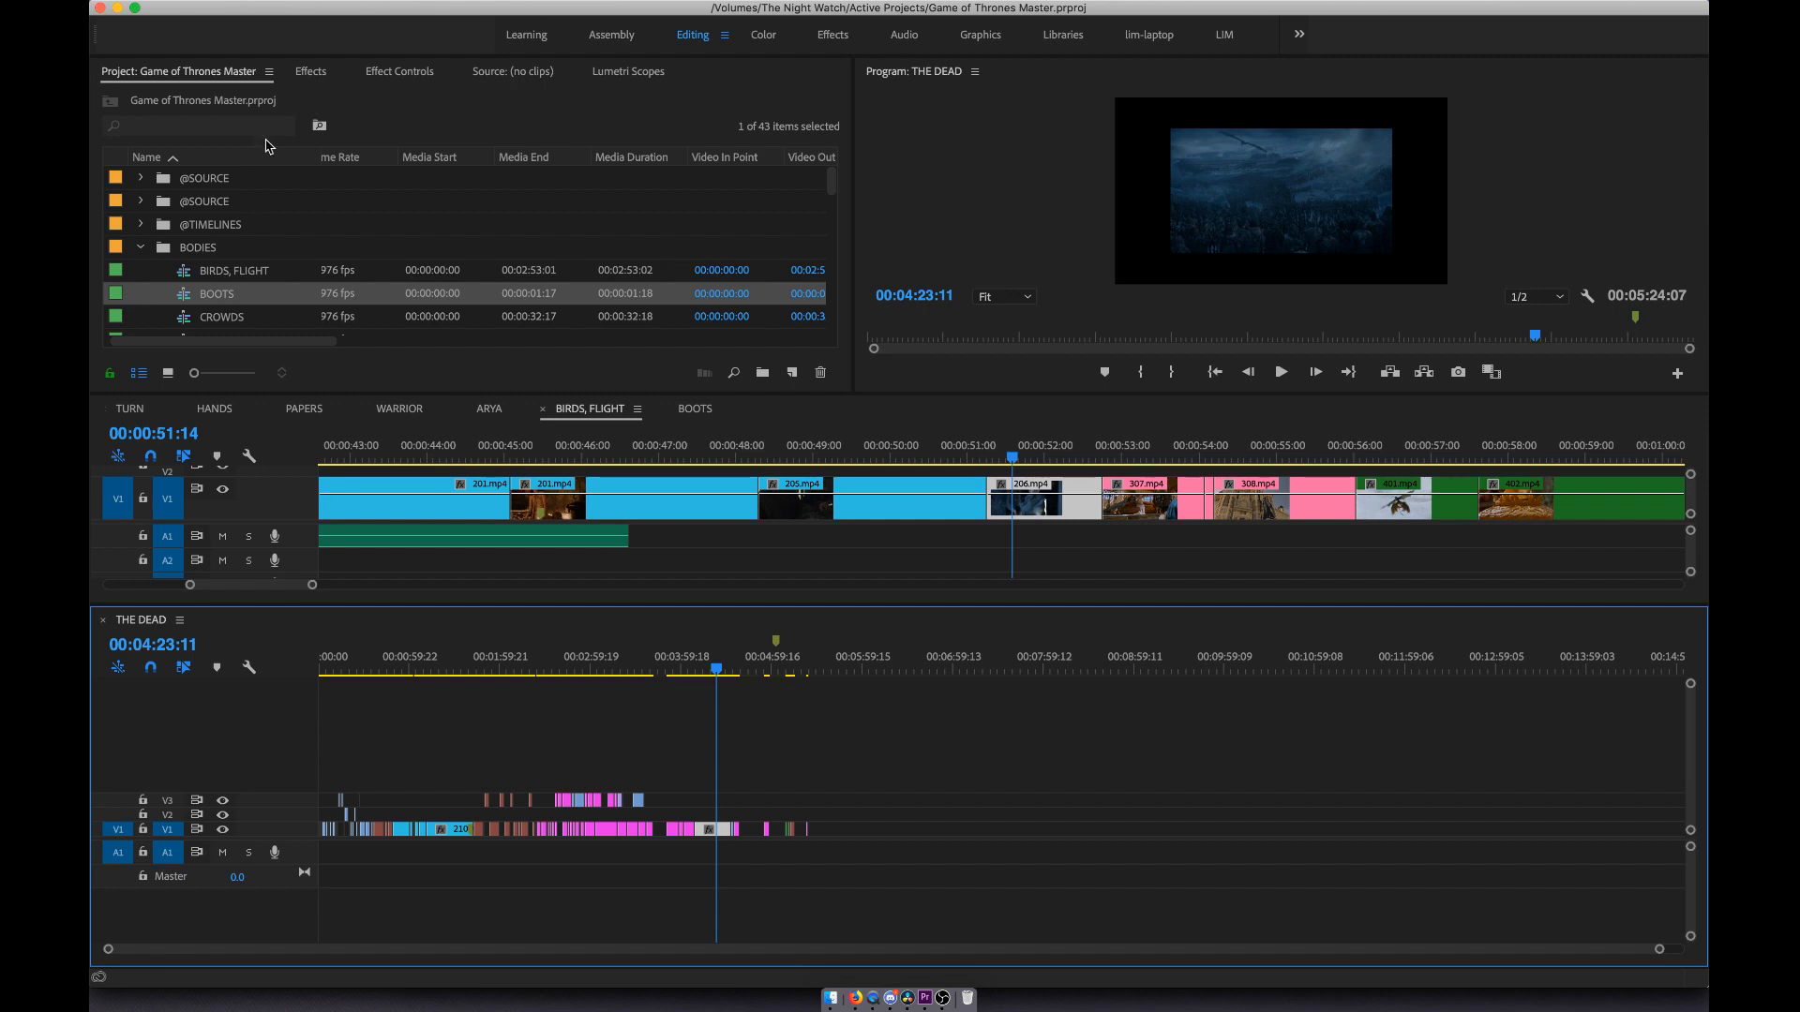
- Browse the File > Export submenu listing EDL, Final Cut Pro XML and AAF formats
left_click(141, 248)
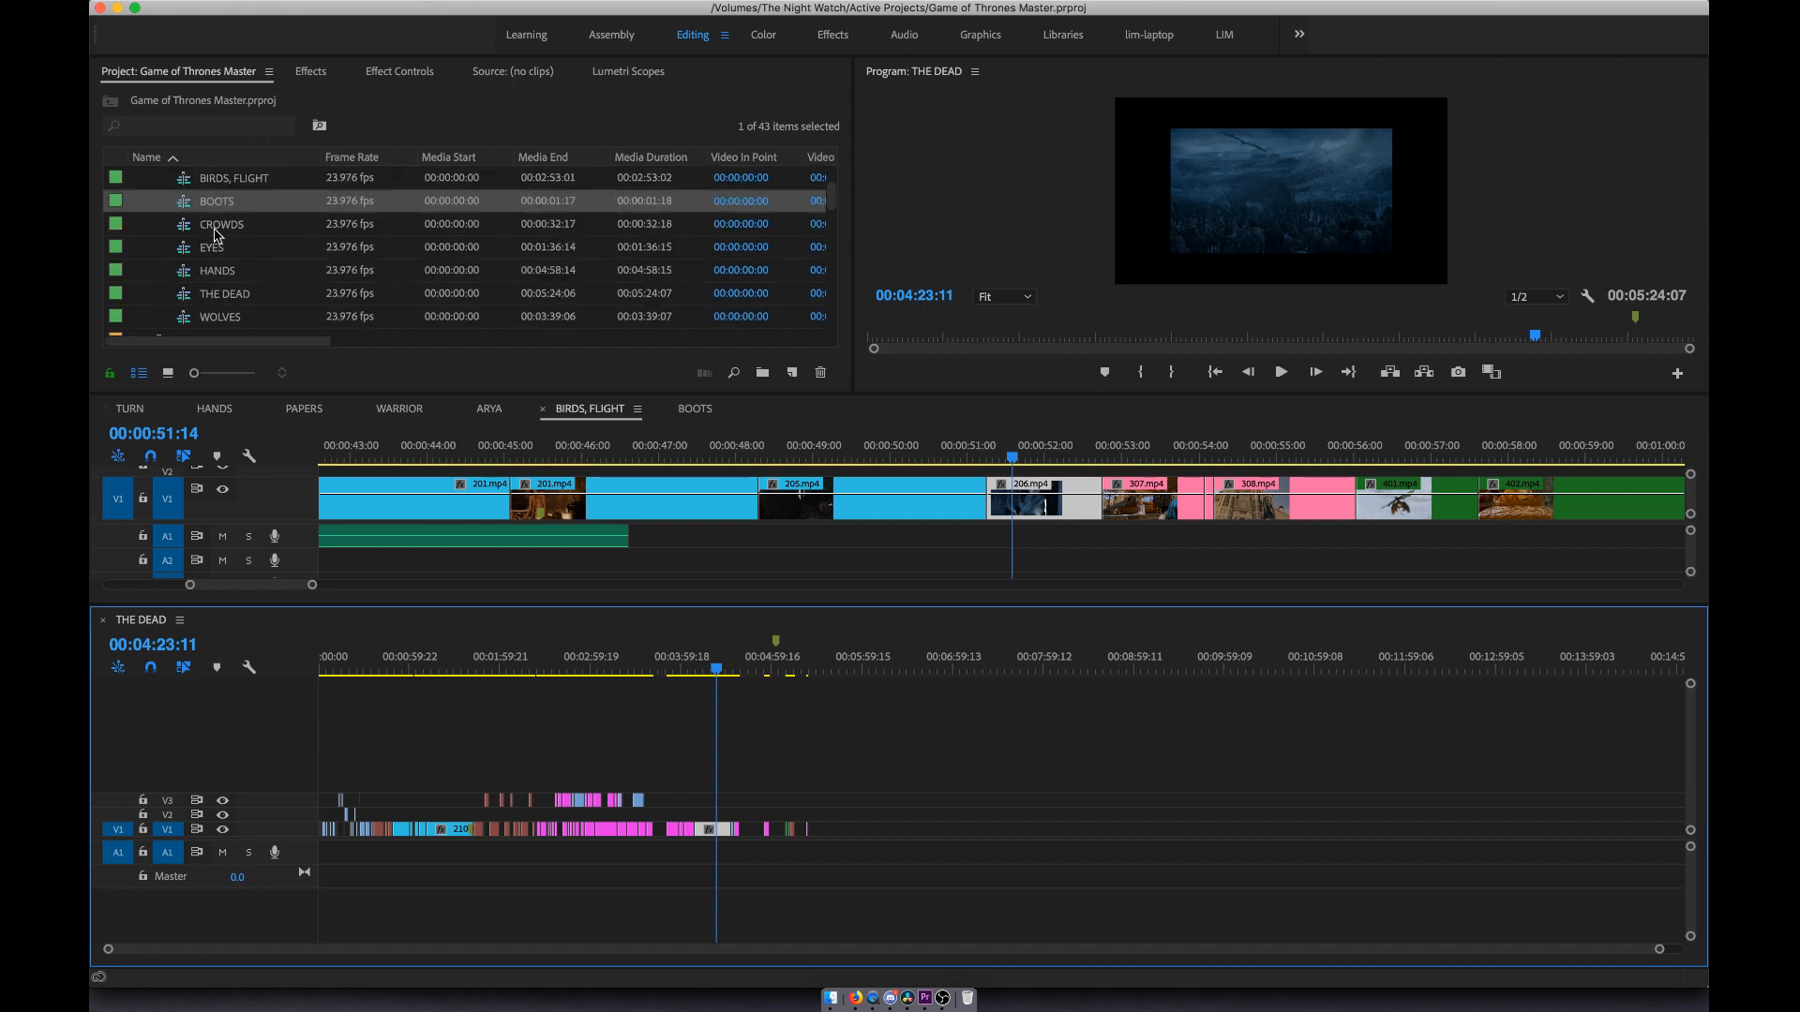
scroll("up", 3)
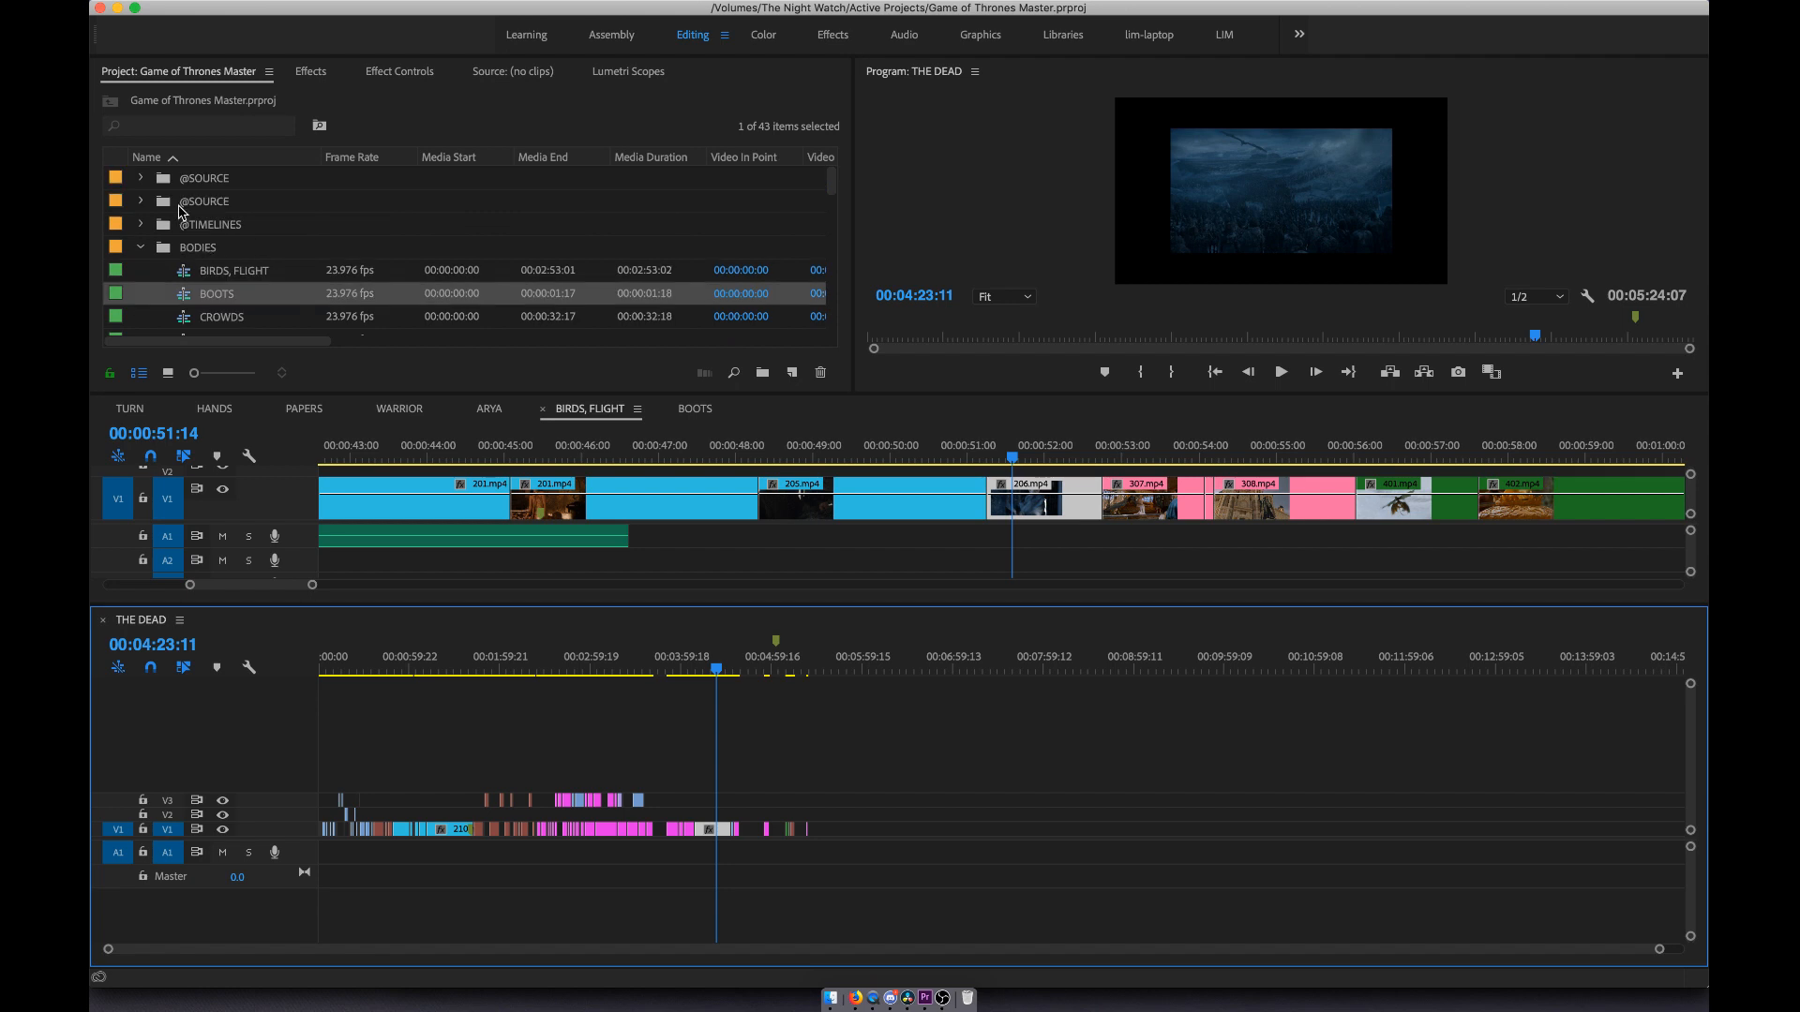
mouse_move(150, 184)
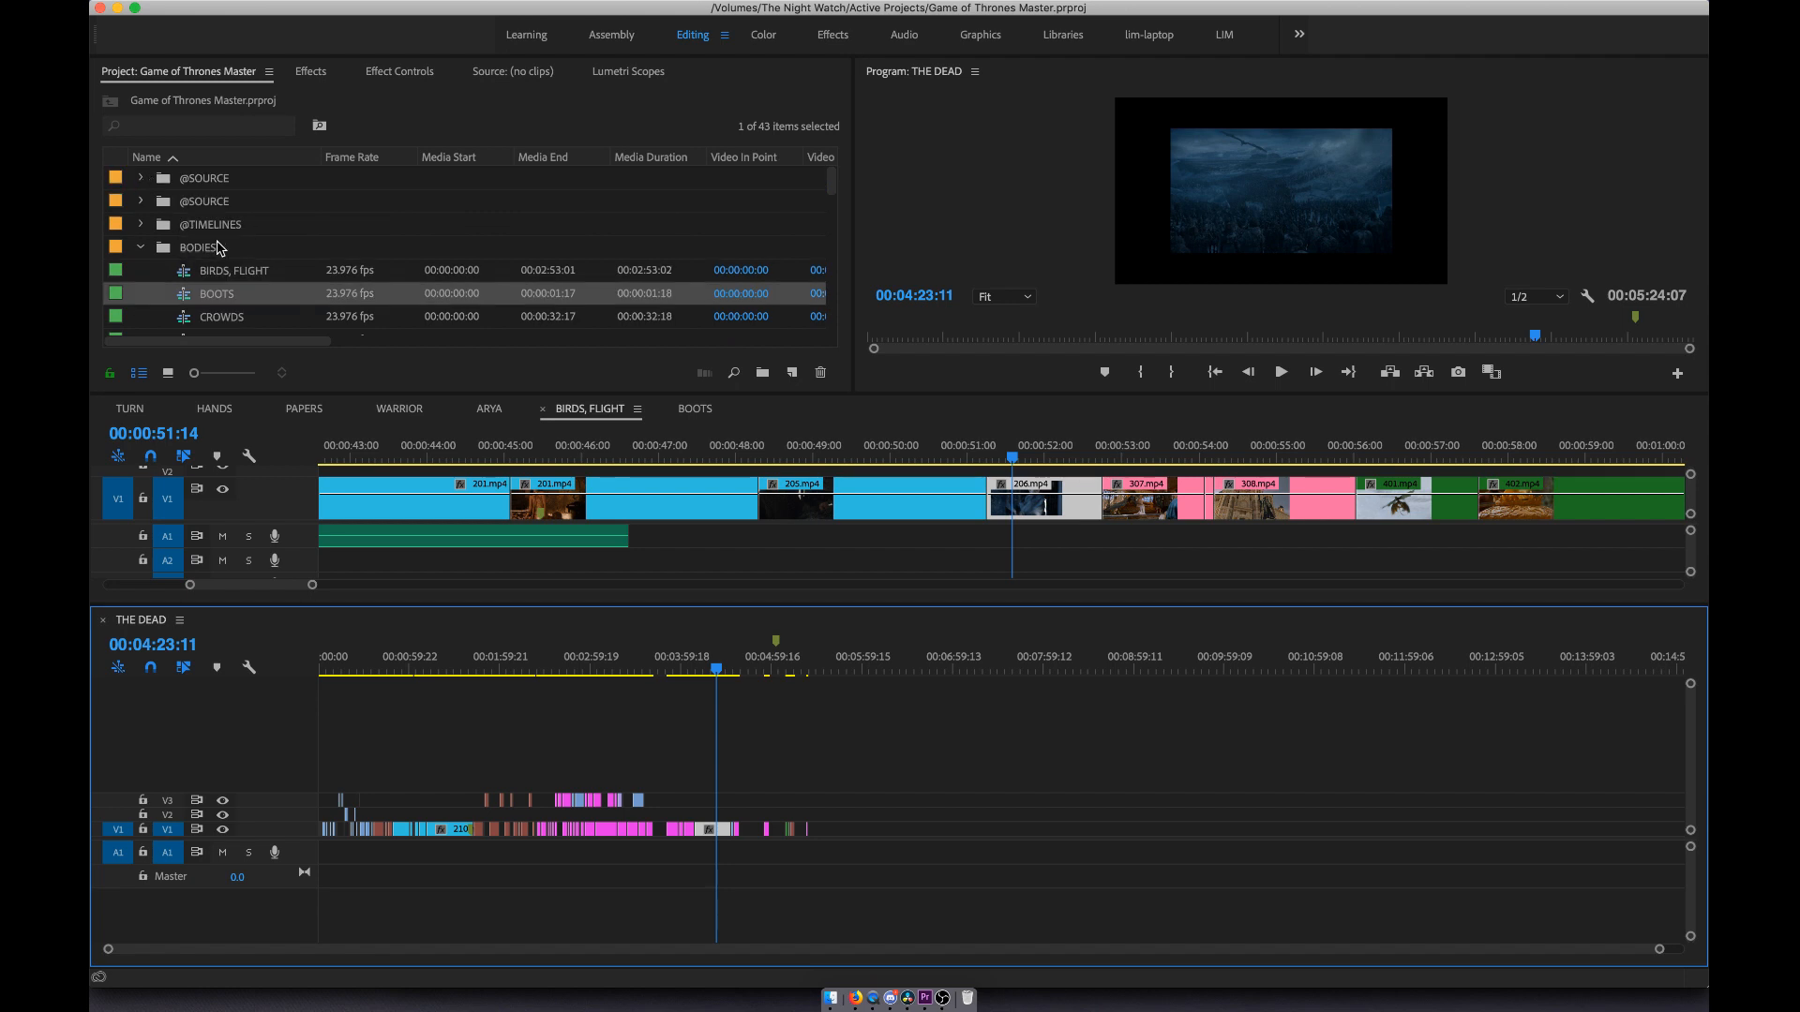
mouse_move(750, 502)
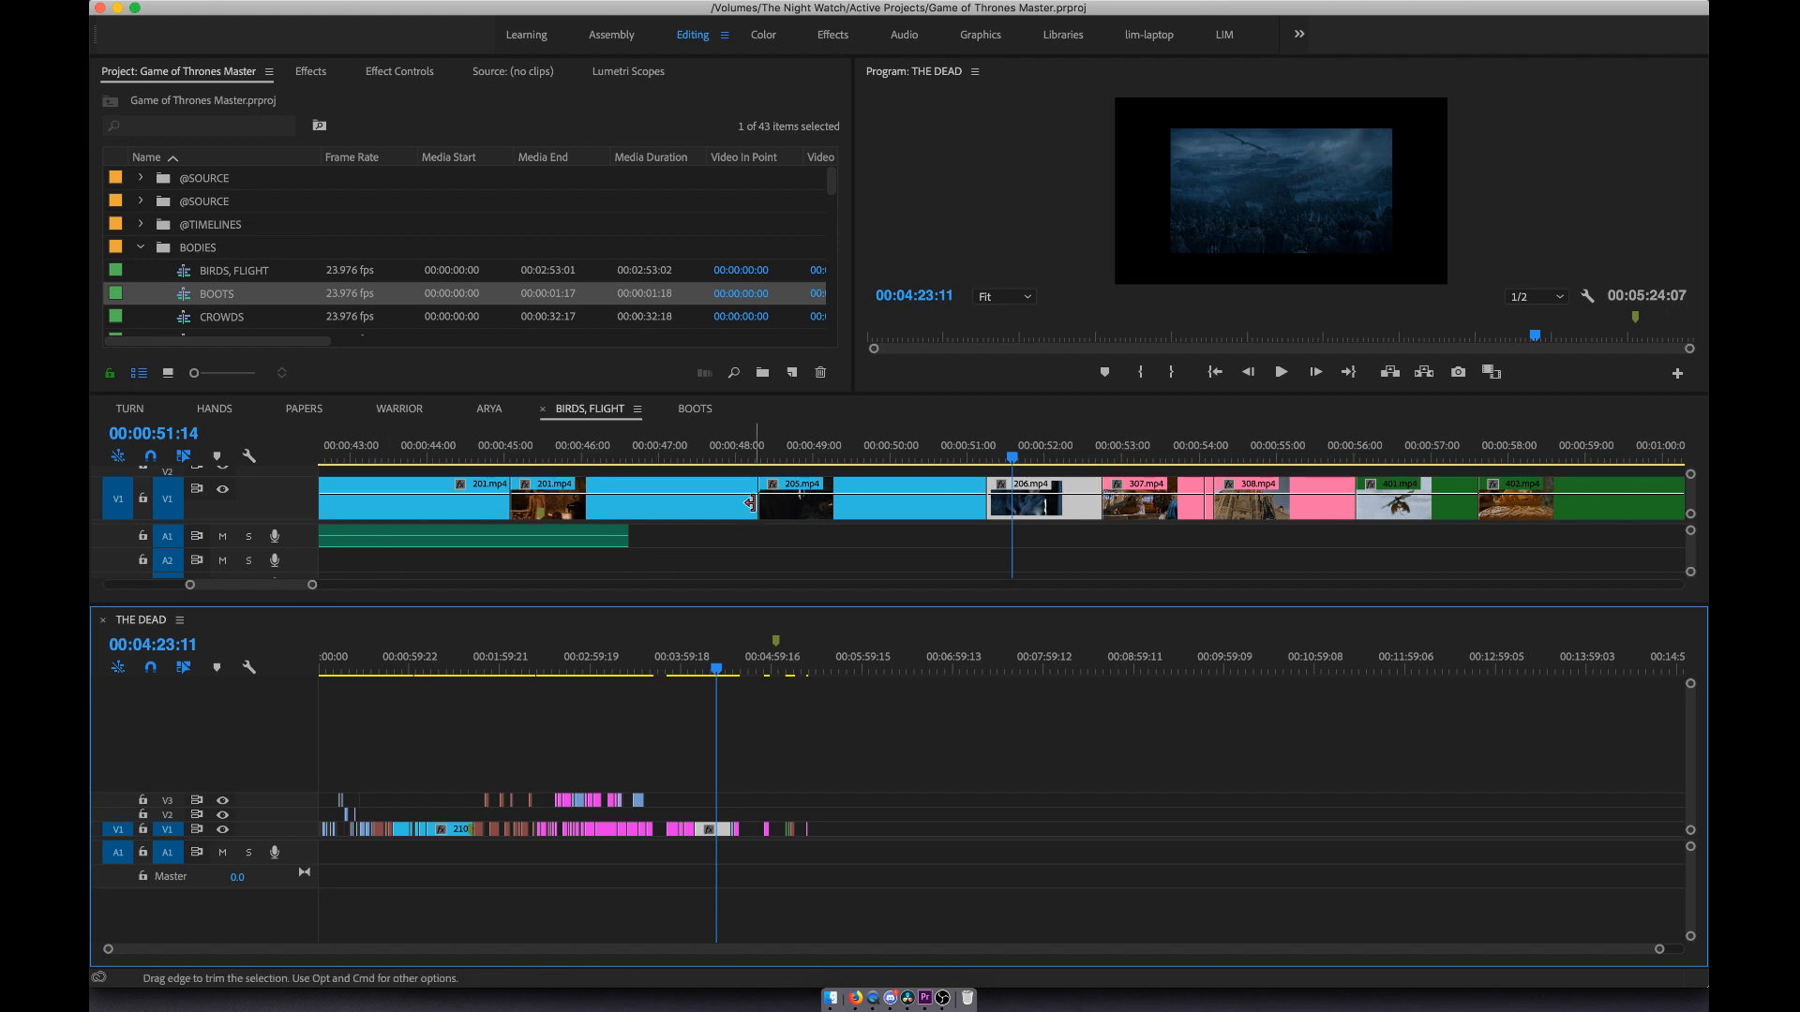
mouse_move(750, 502)
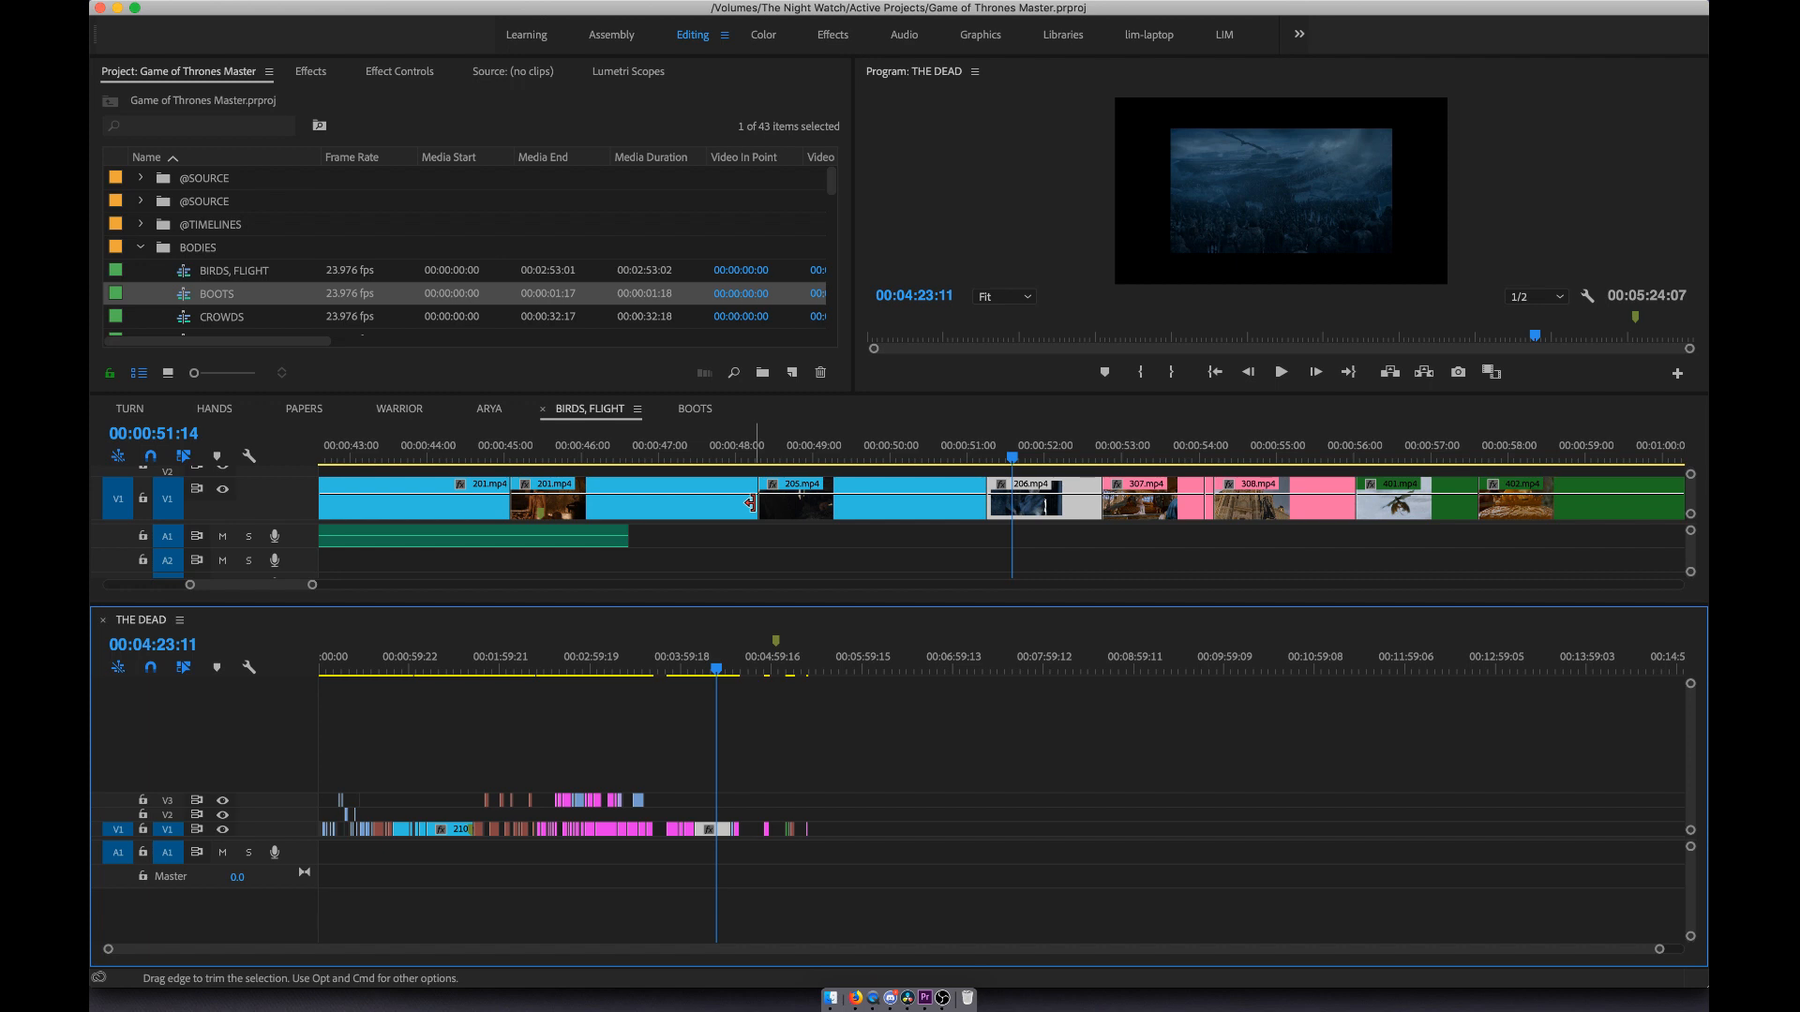
mouse_move(487, 489)
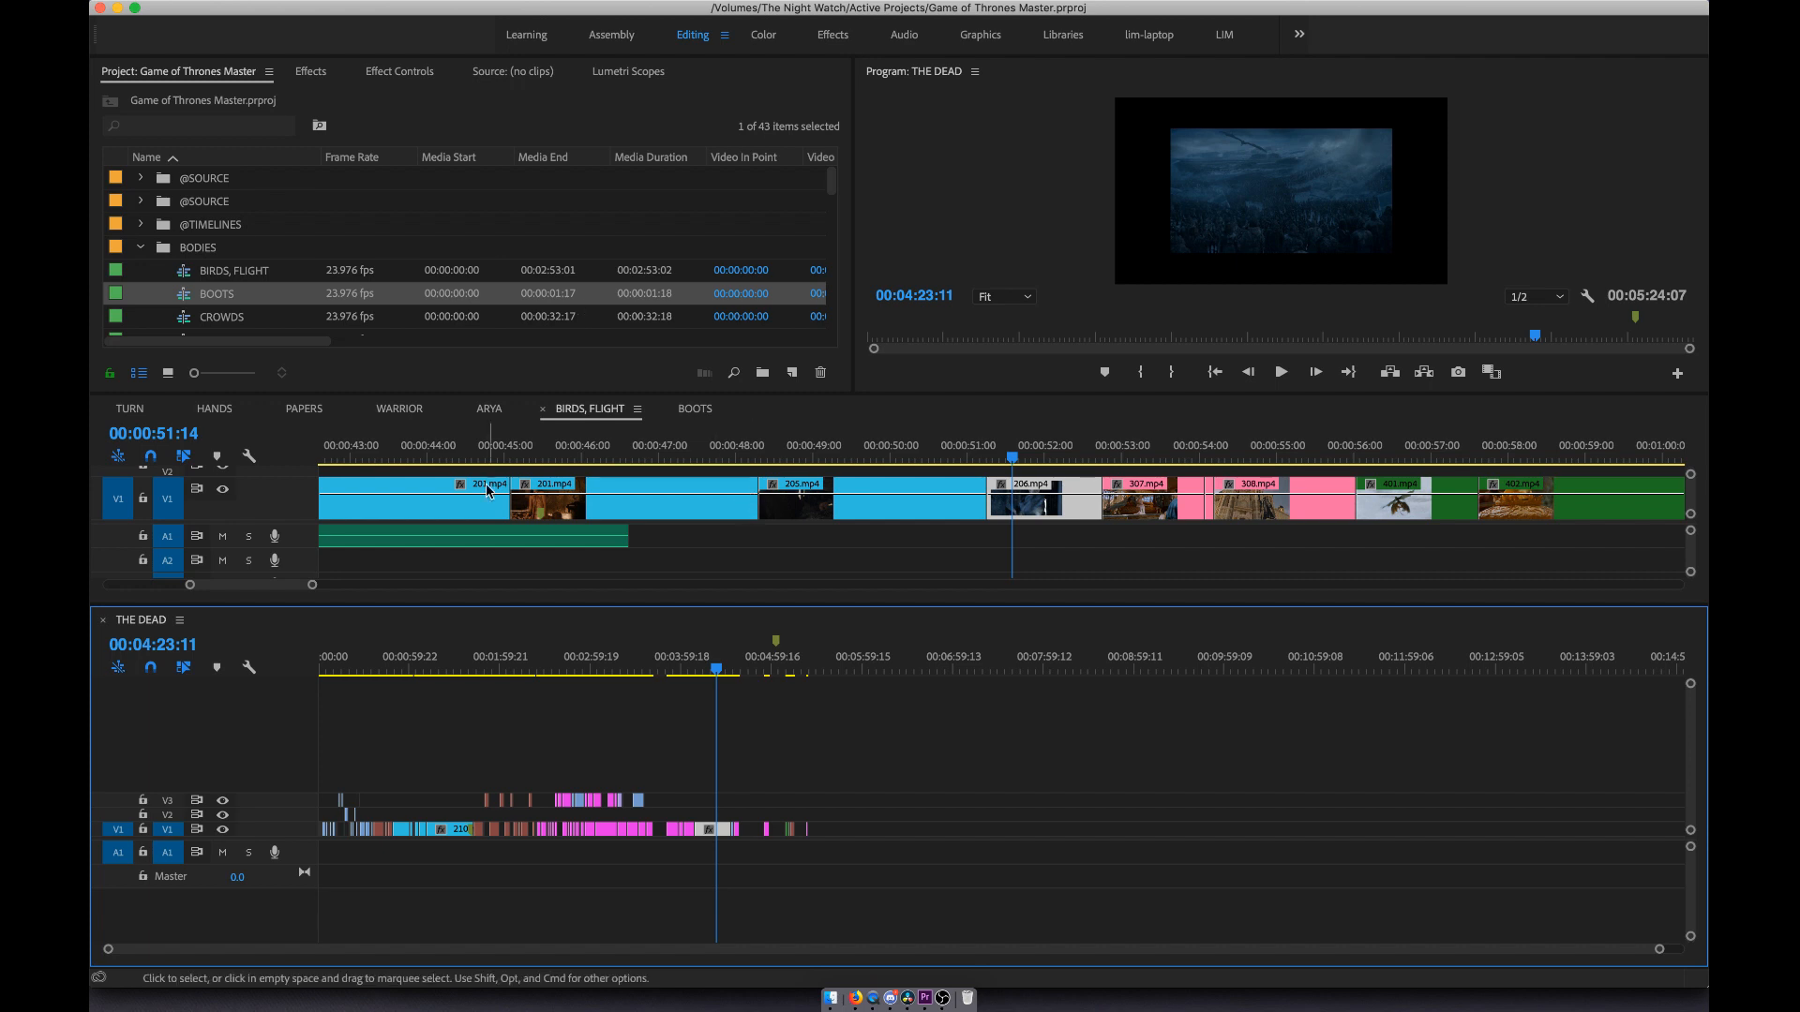
mouse_move(487, 488)
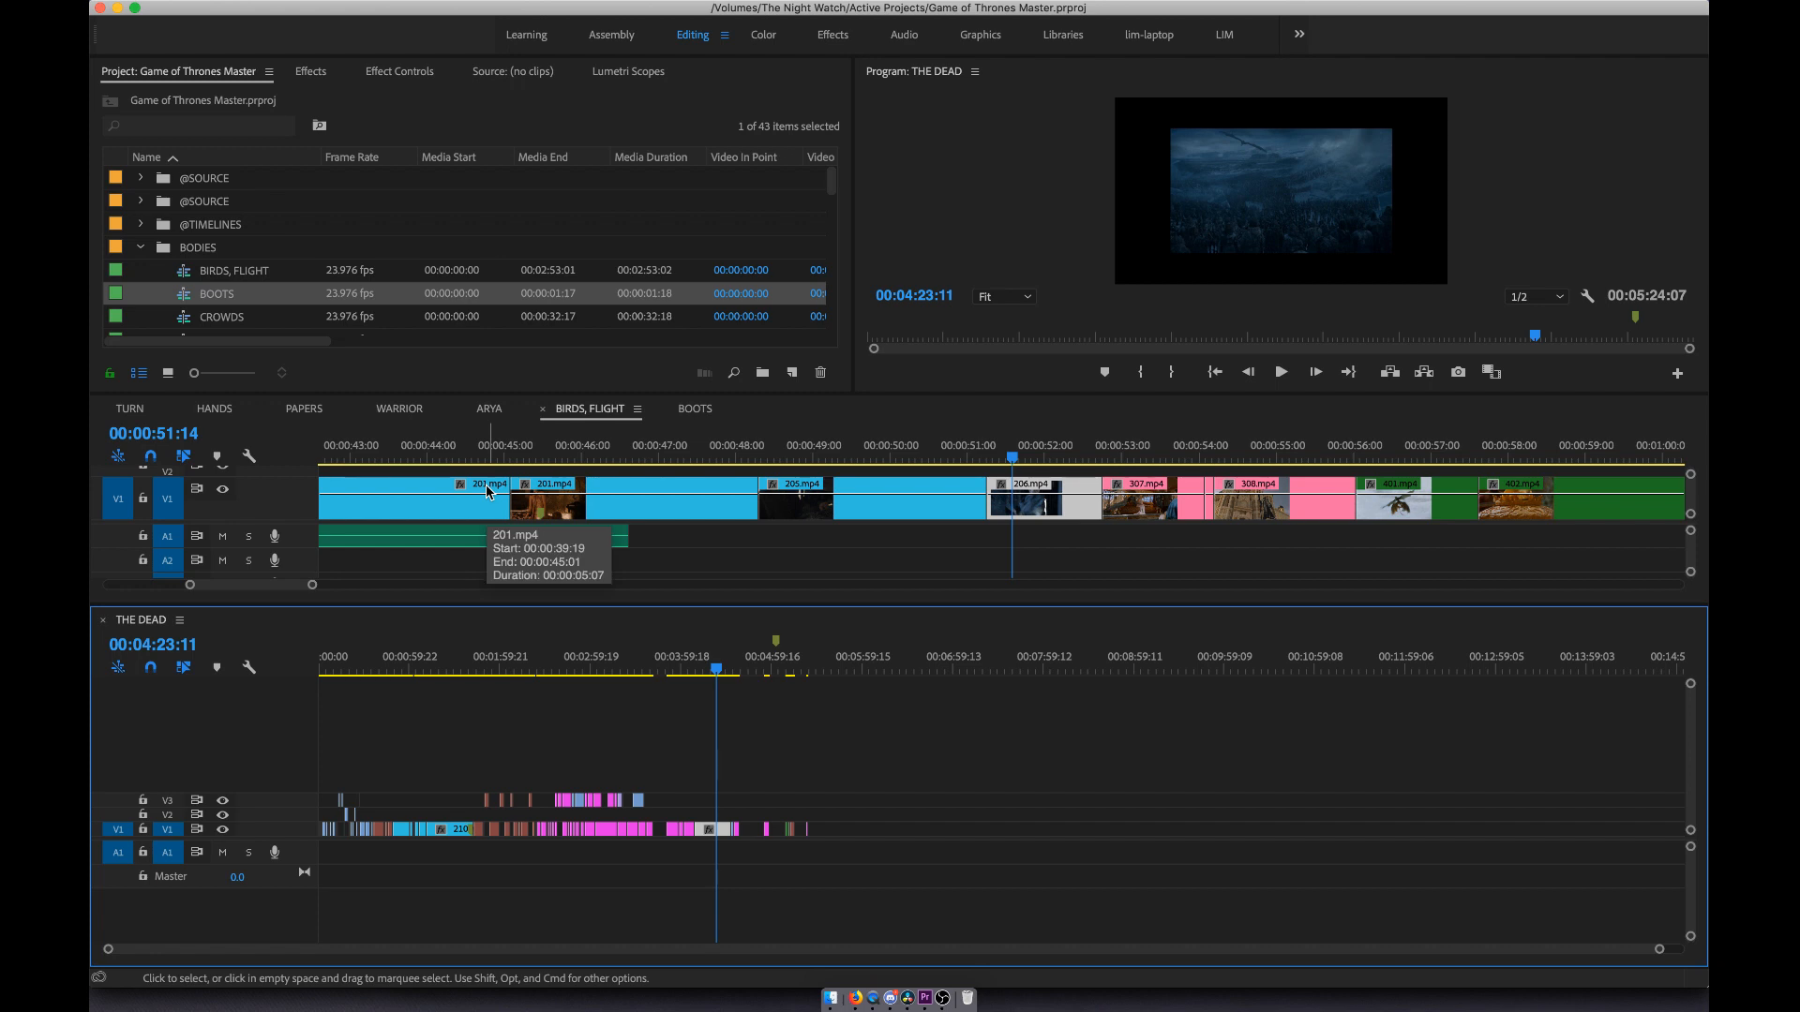
mouse_move(482, 512)
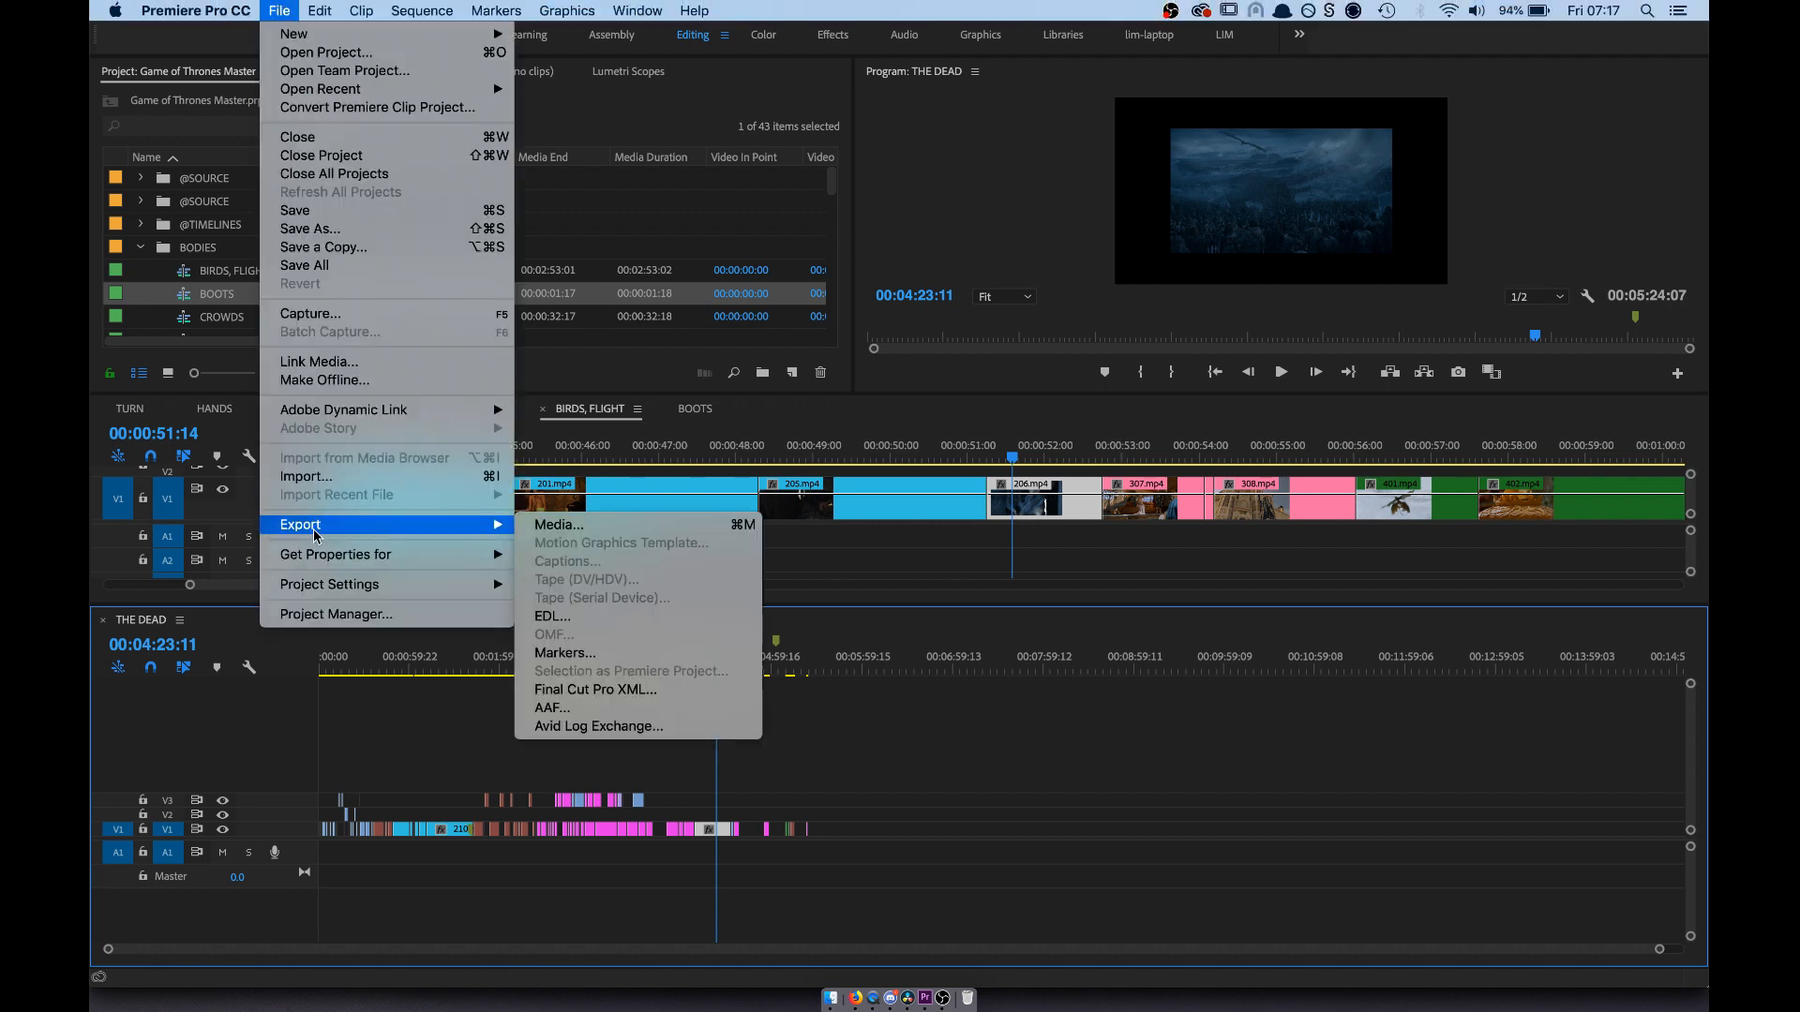
mouse_move(594, 690)
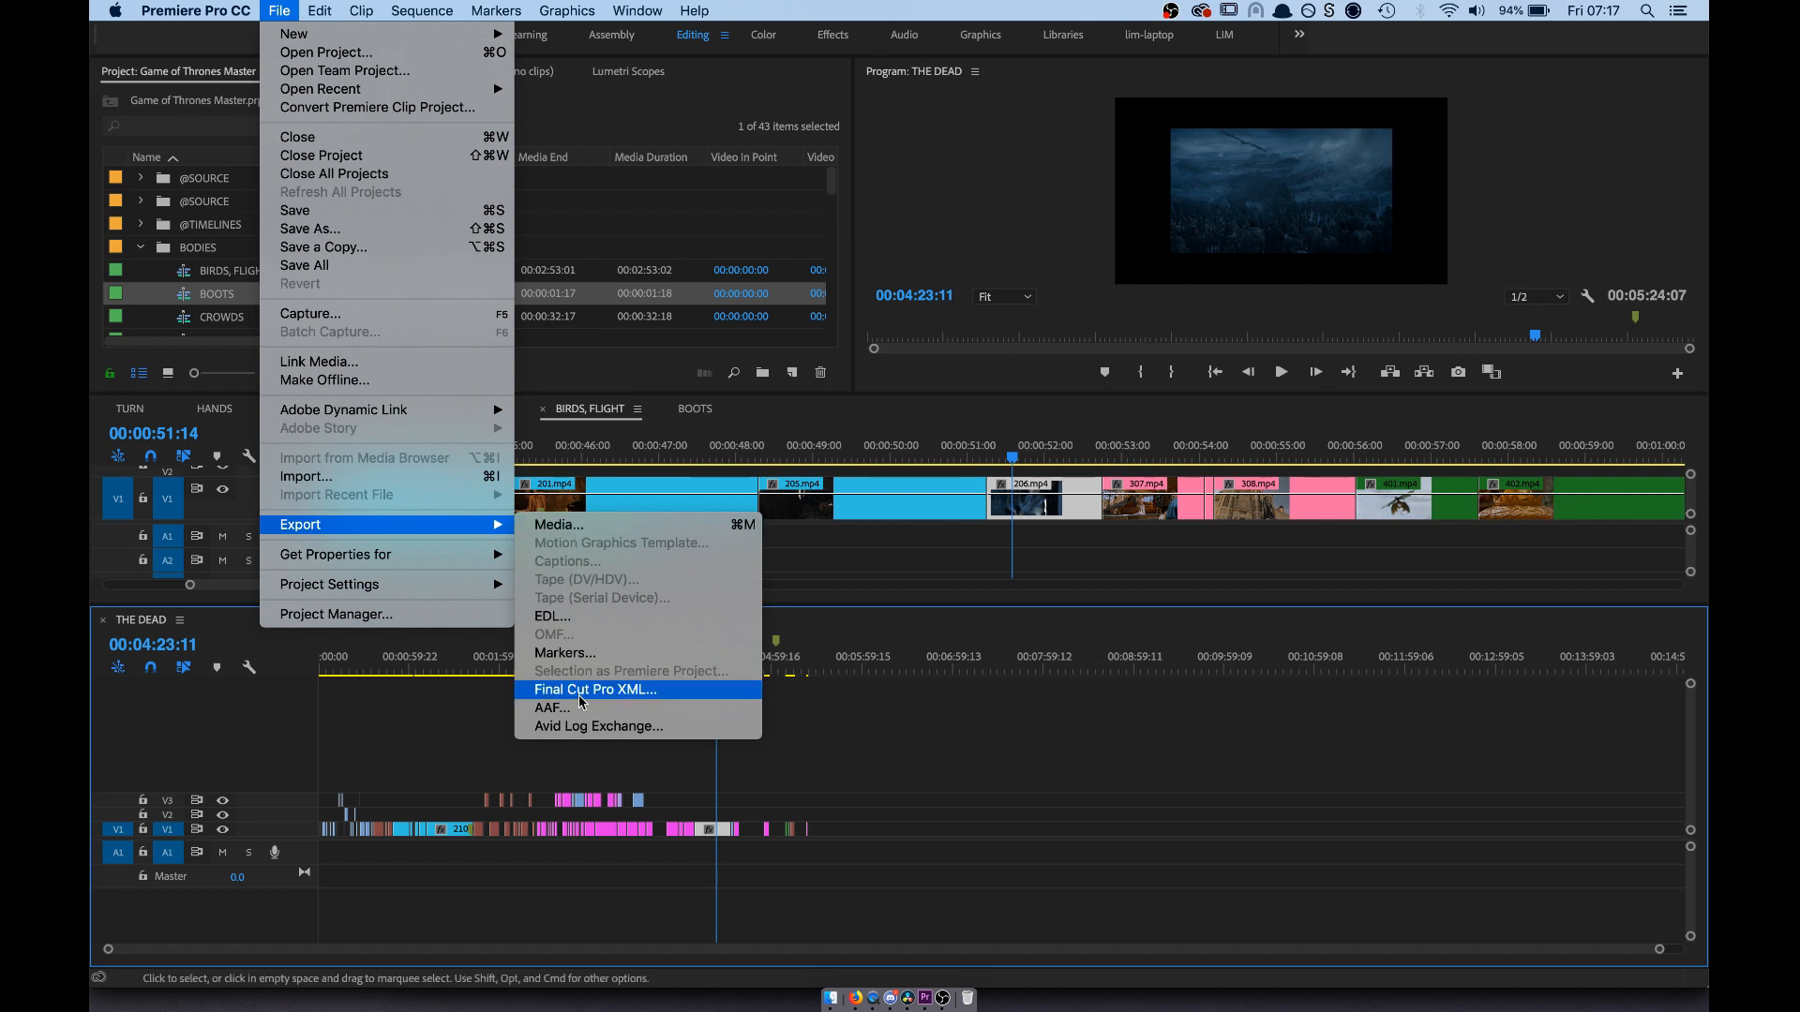
mouse_move(562, 709)
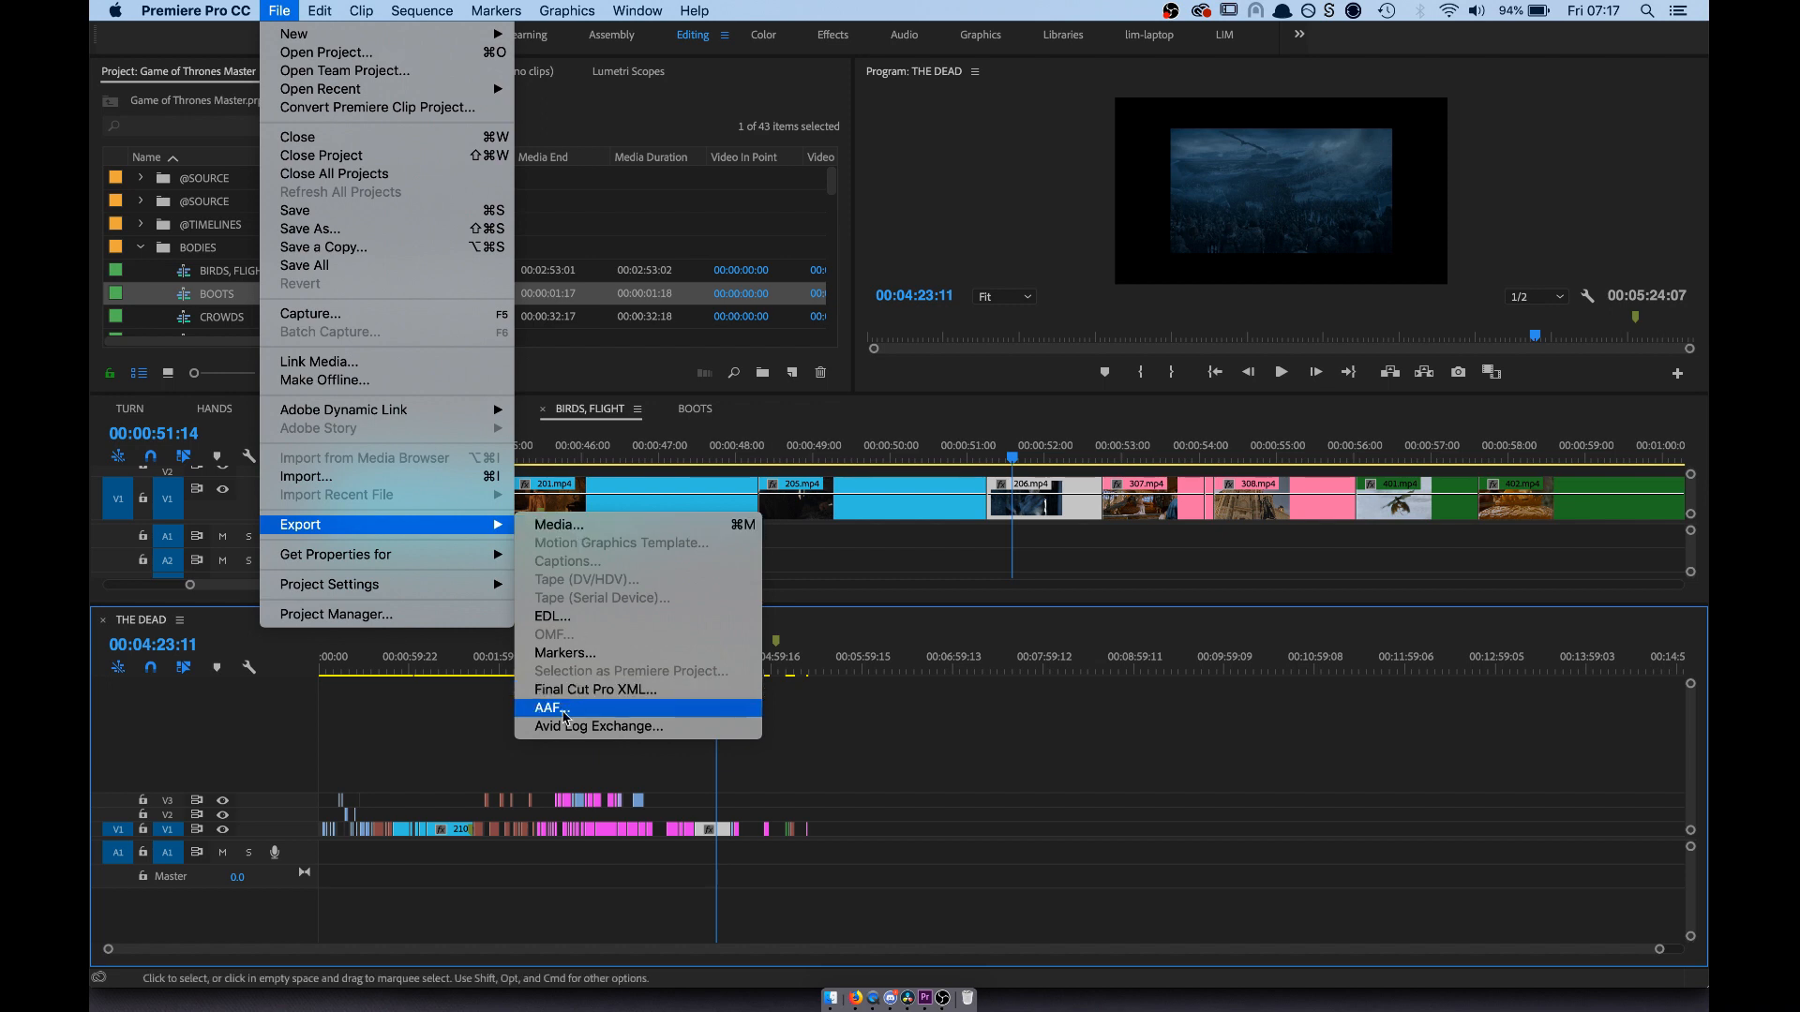
mouse_move(551, 617)
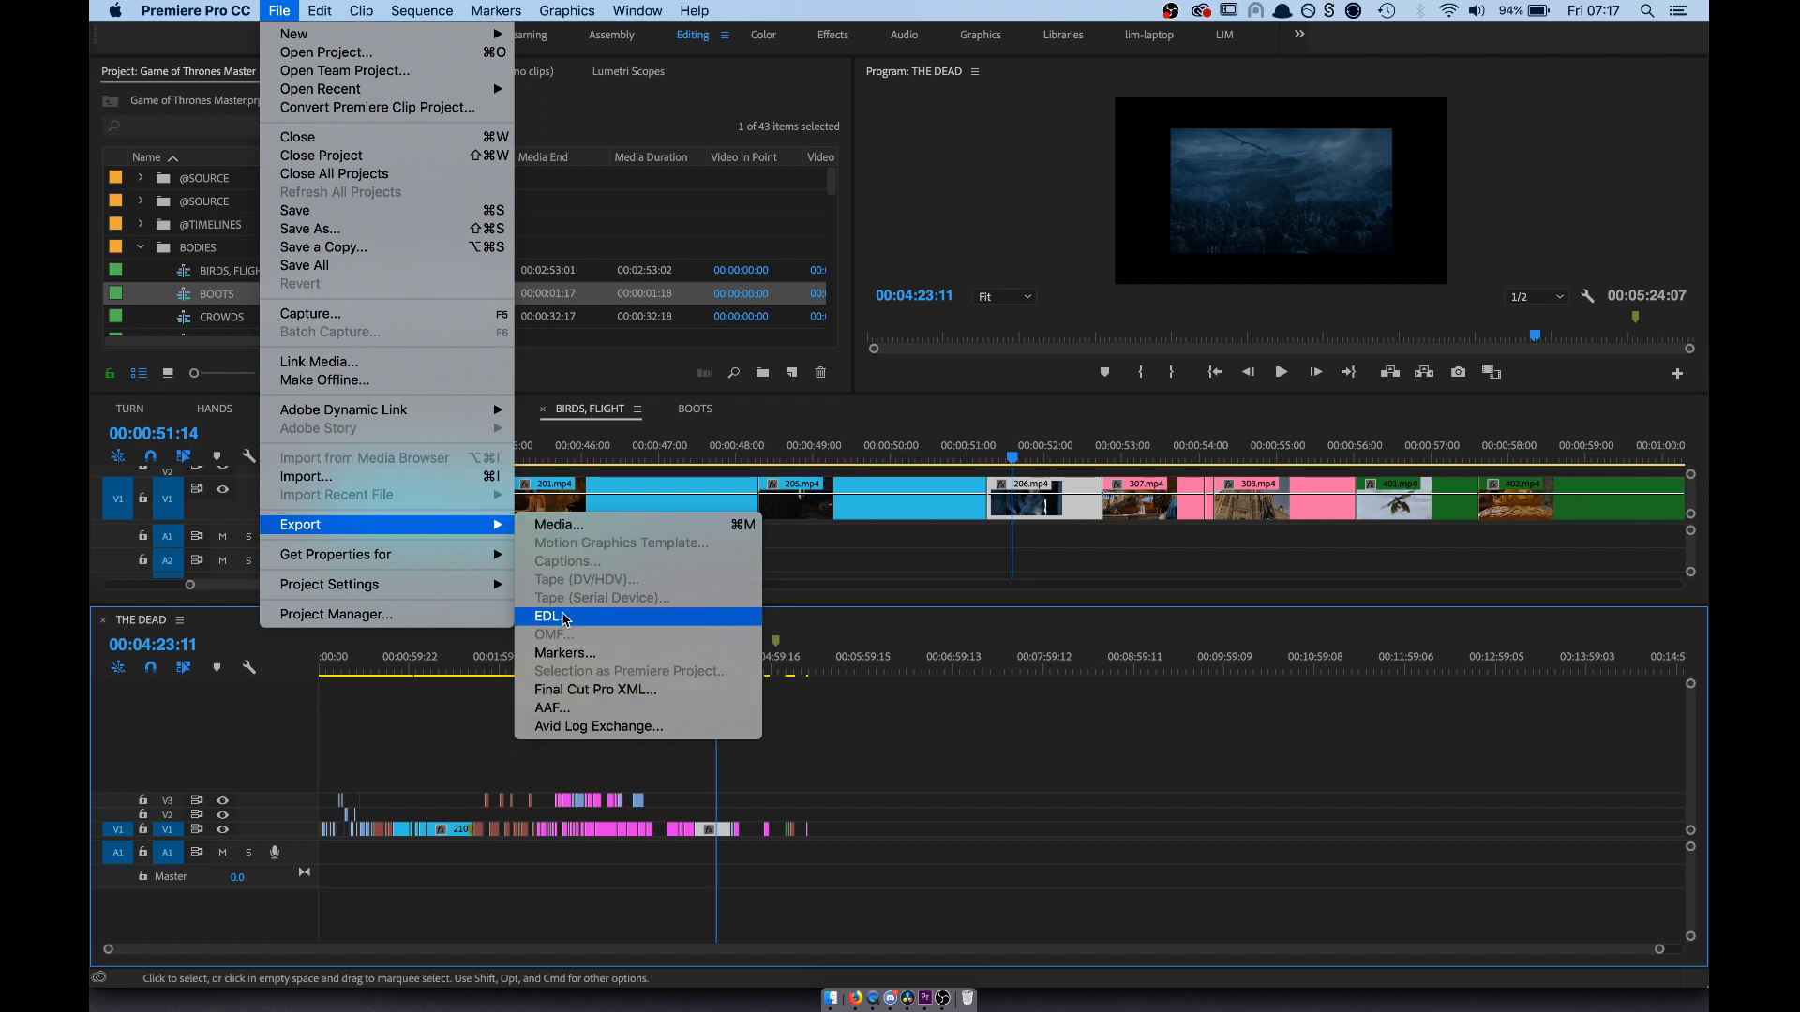
mouse_move(562, 653)
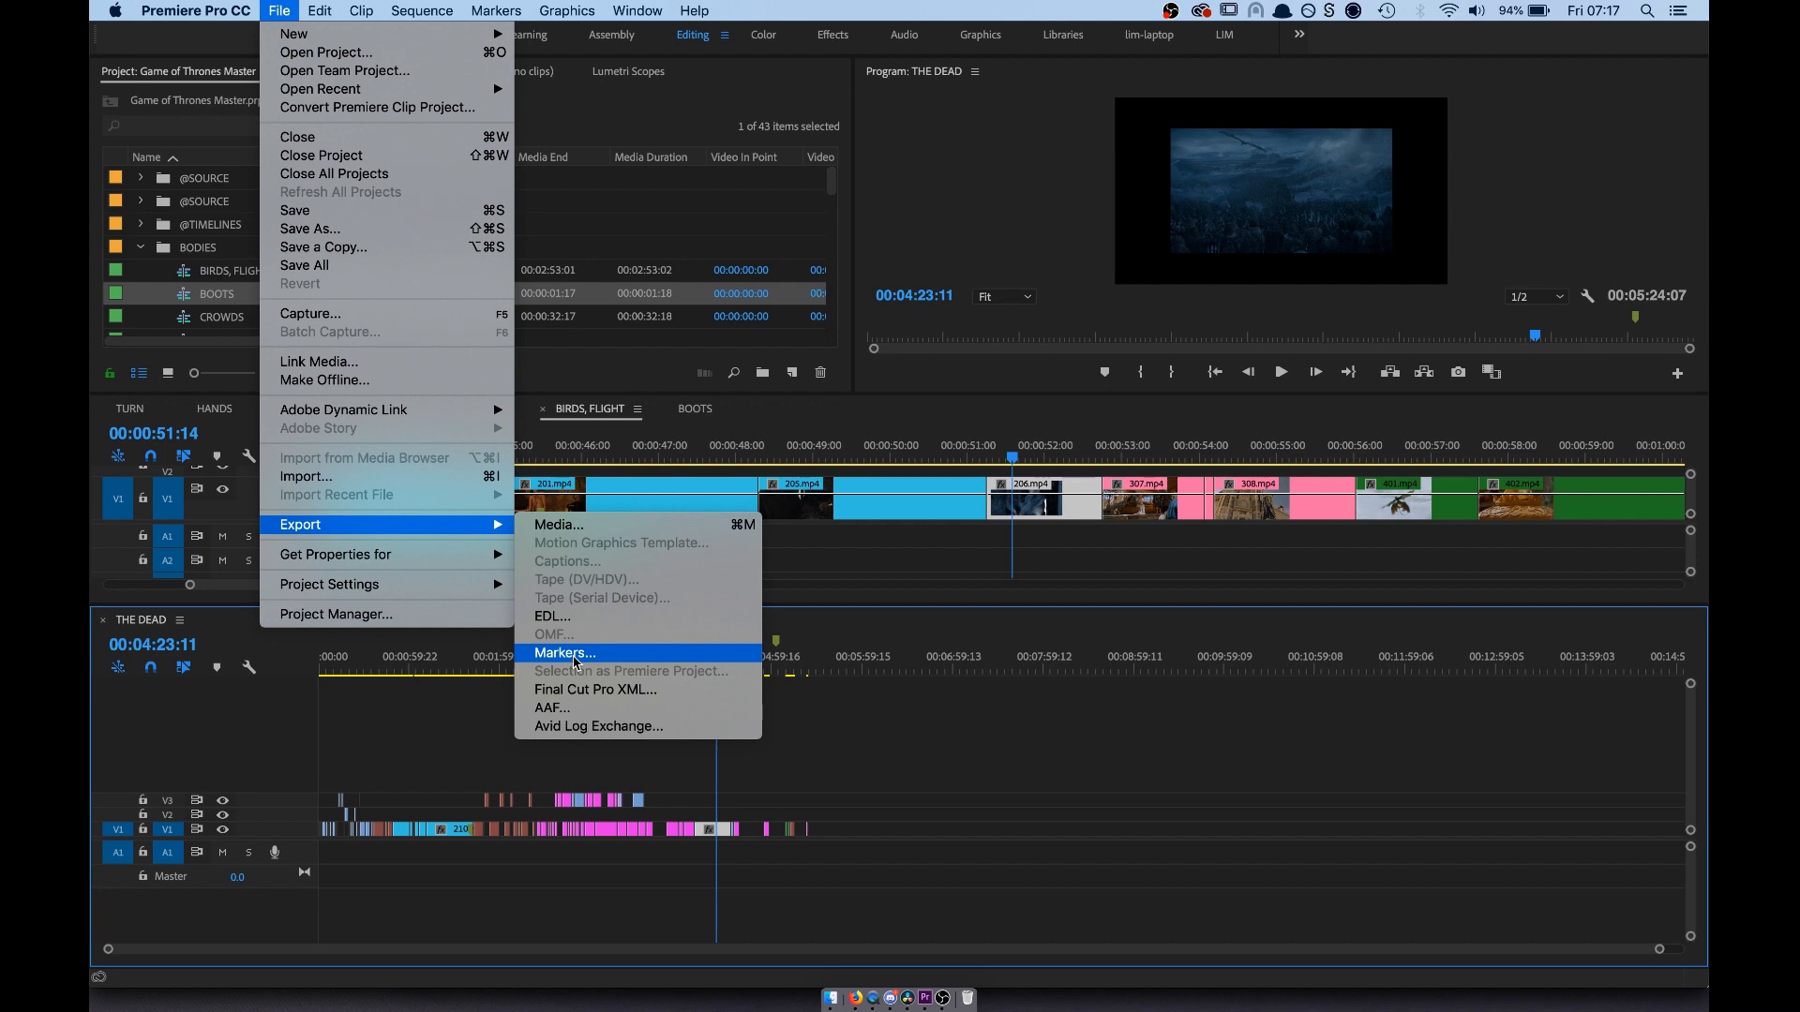
mouse_move(552, 708)
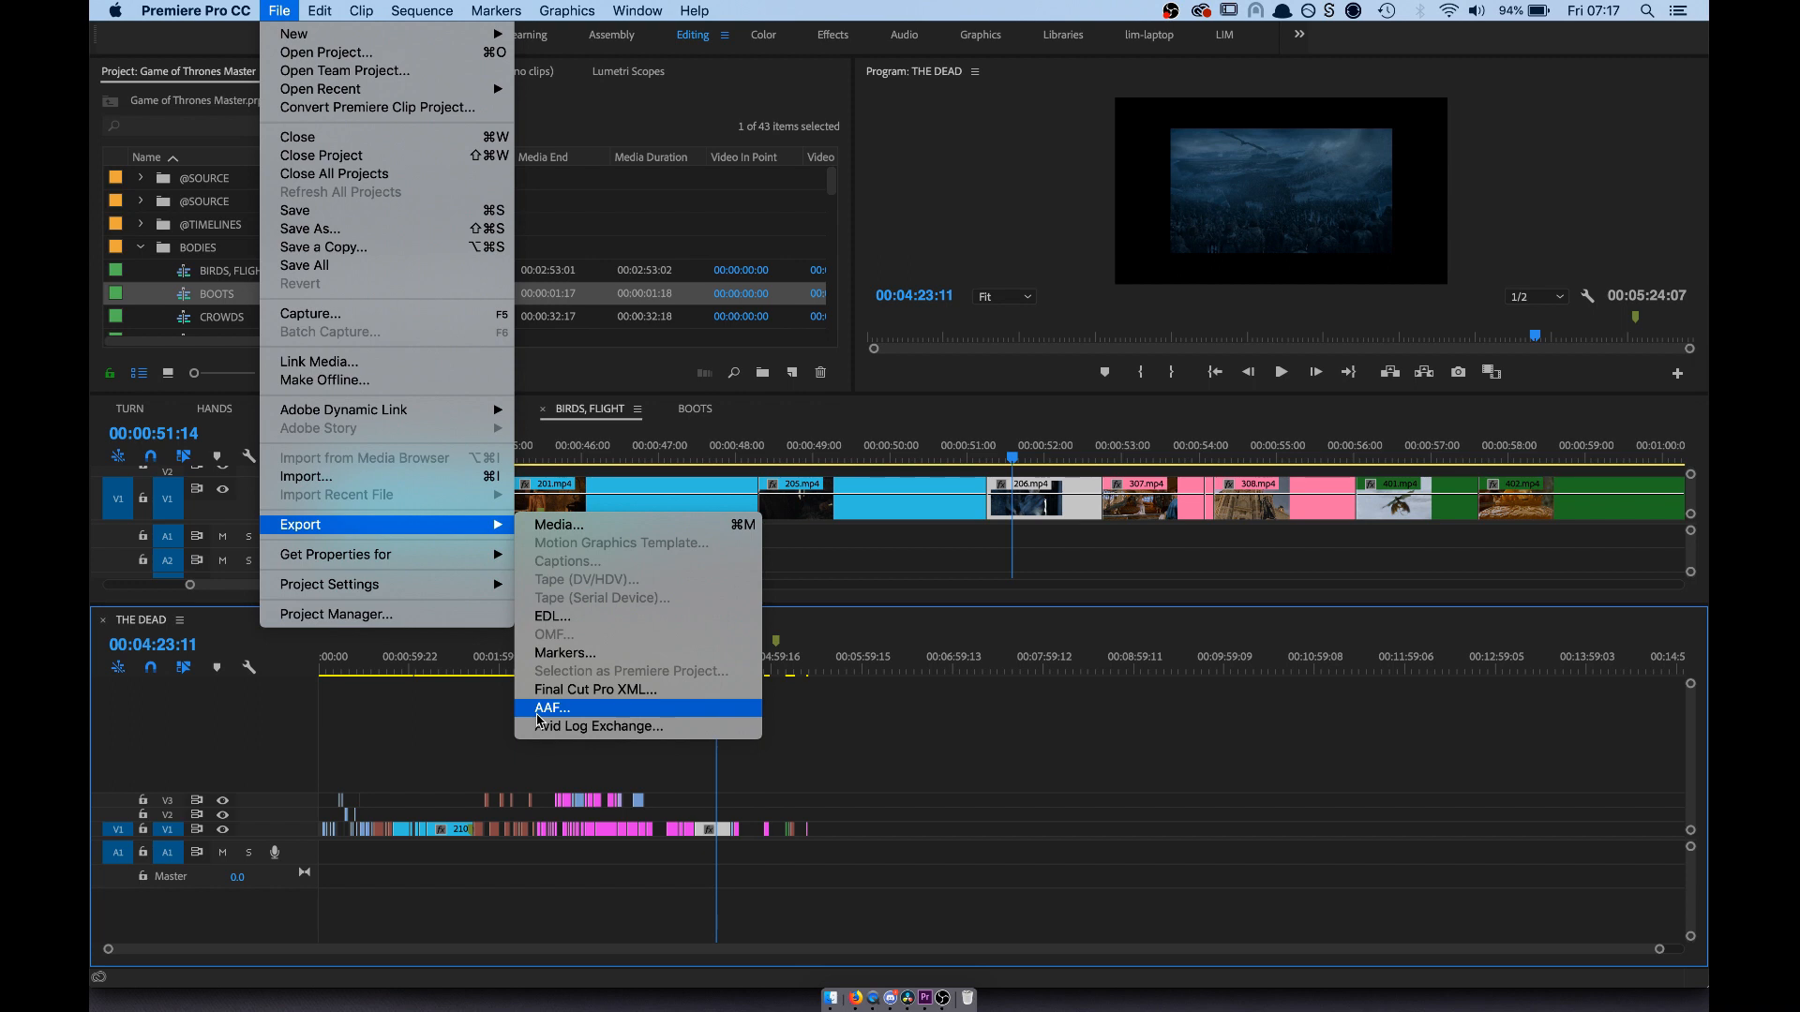
mouse_move(587, 714)
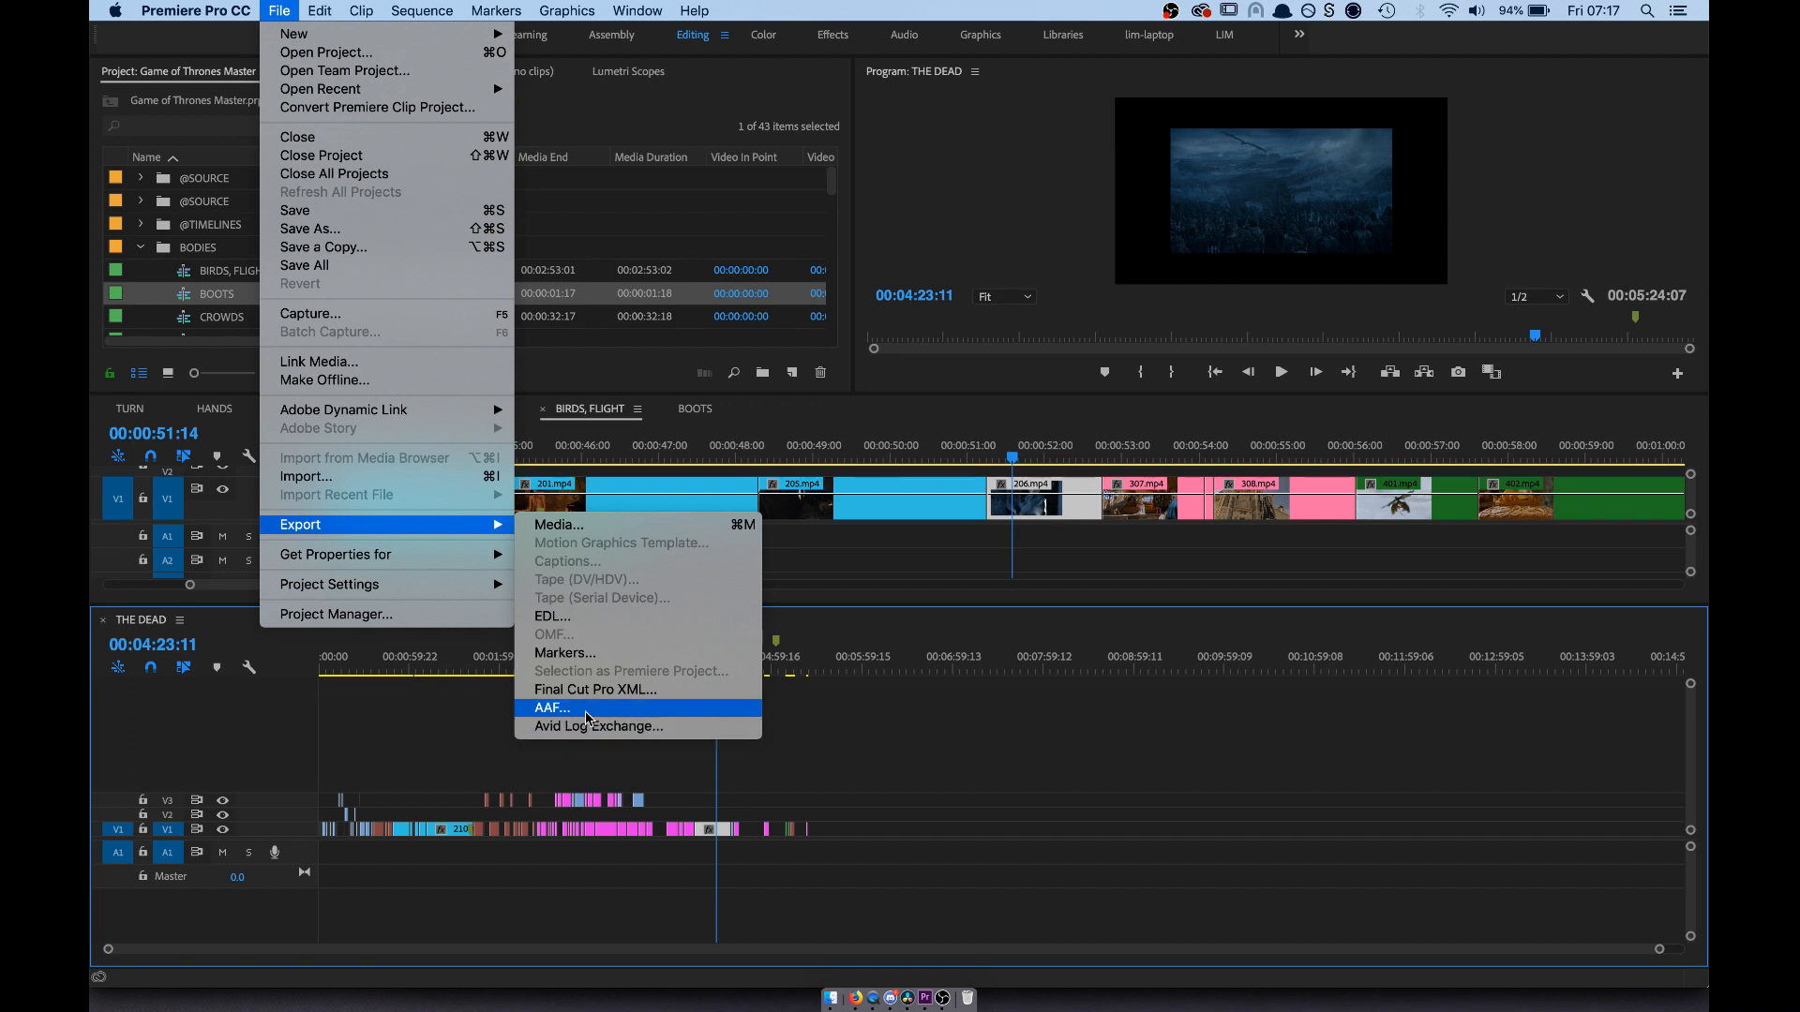
mouse_move(585, 707)
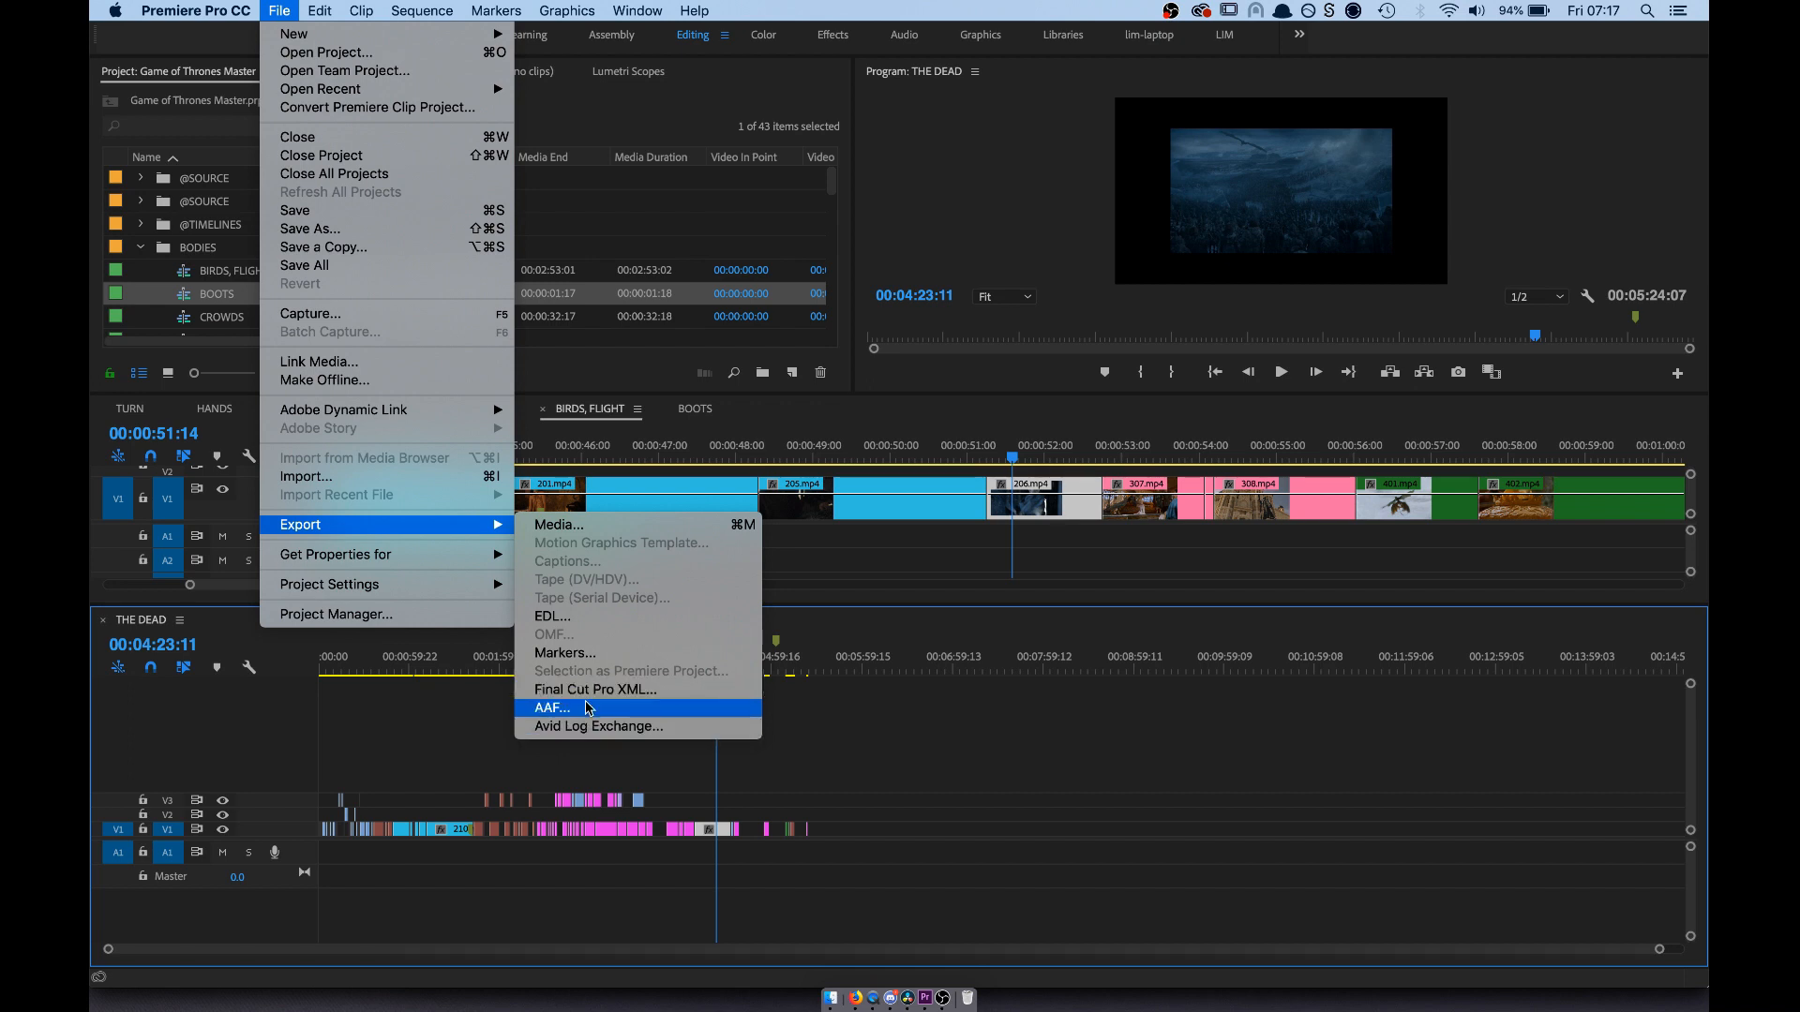
- Save THE DEAD sequence as THE DEAD.aaf in the Bodies folder with default AAF settings
left_click(551, 706)
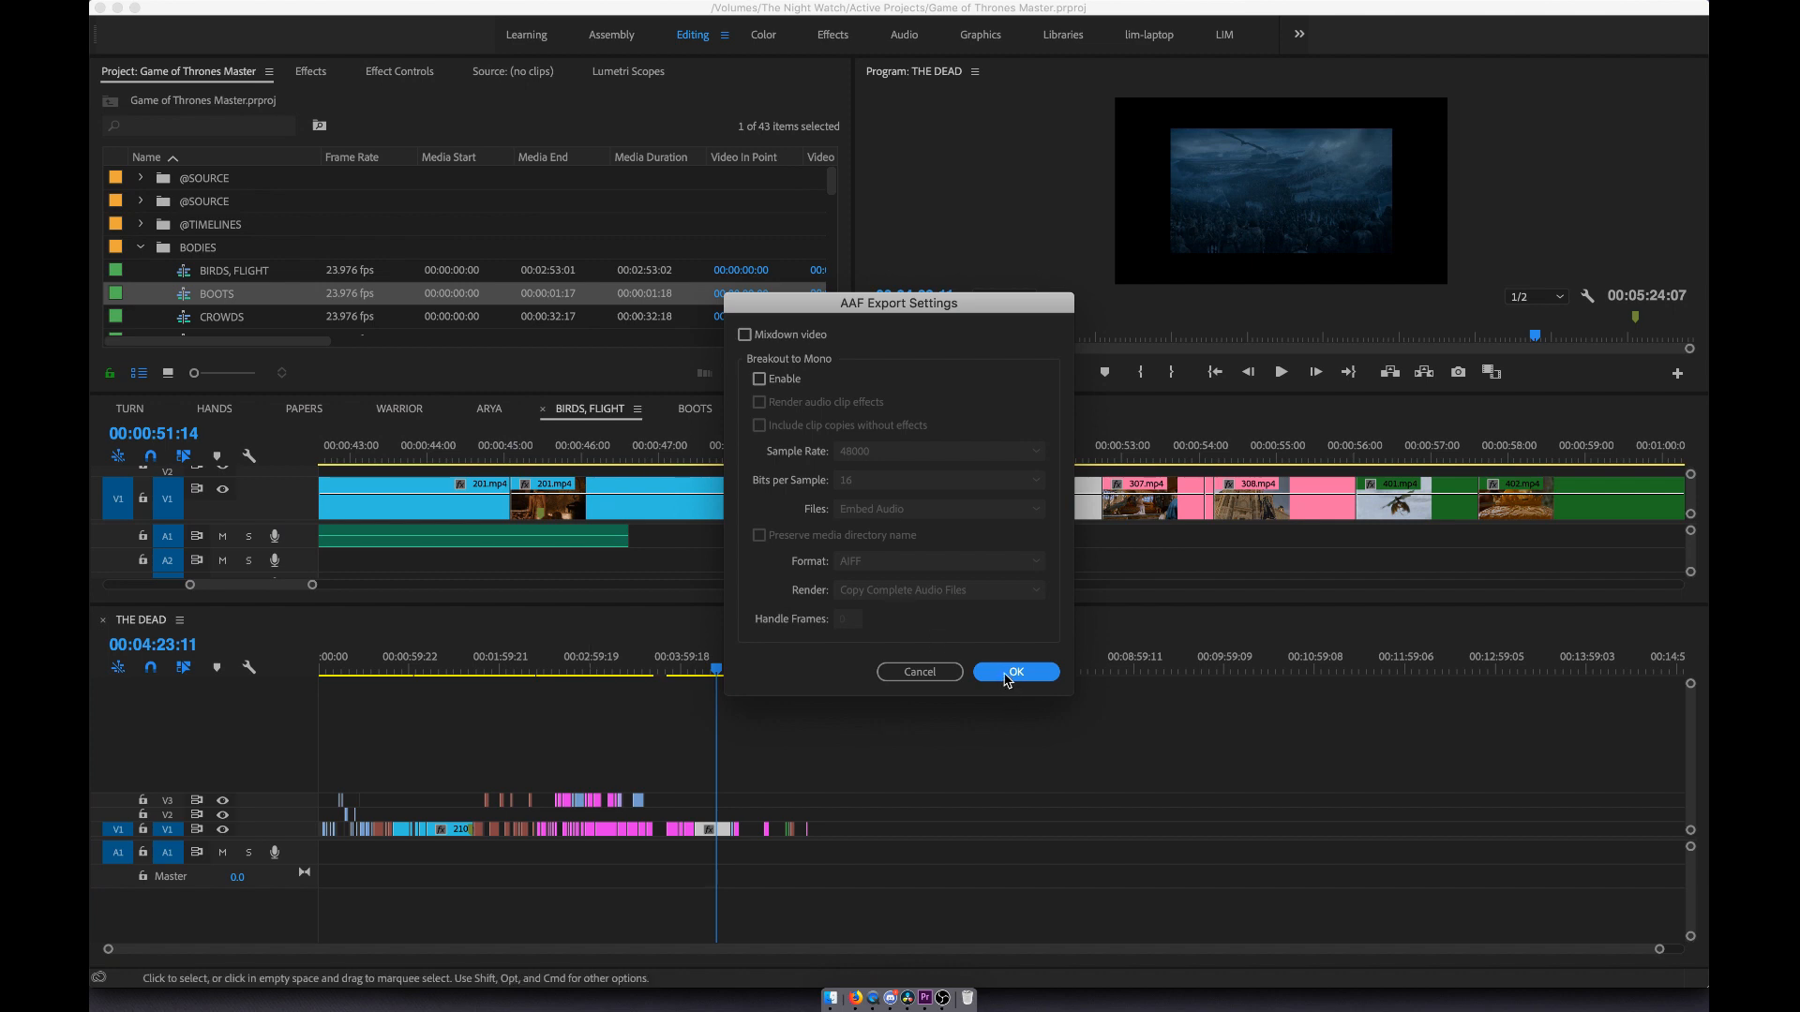
left_click(1014, 671)
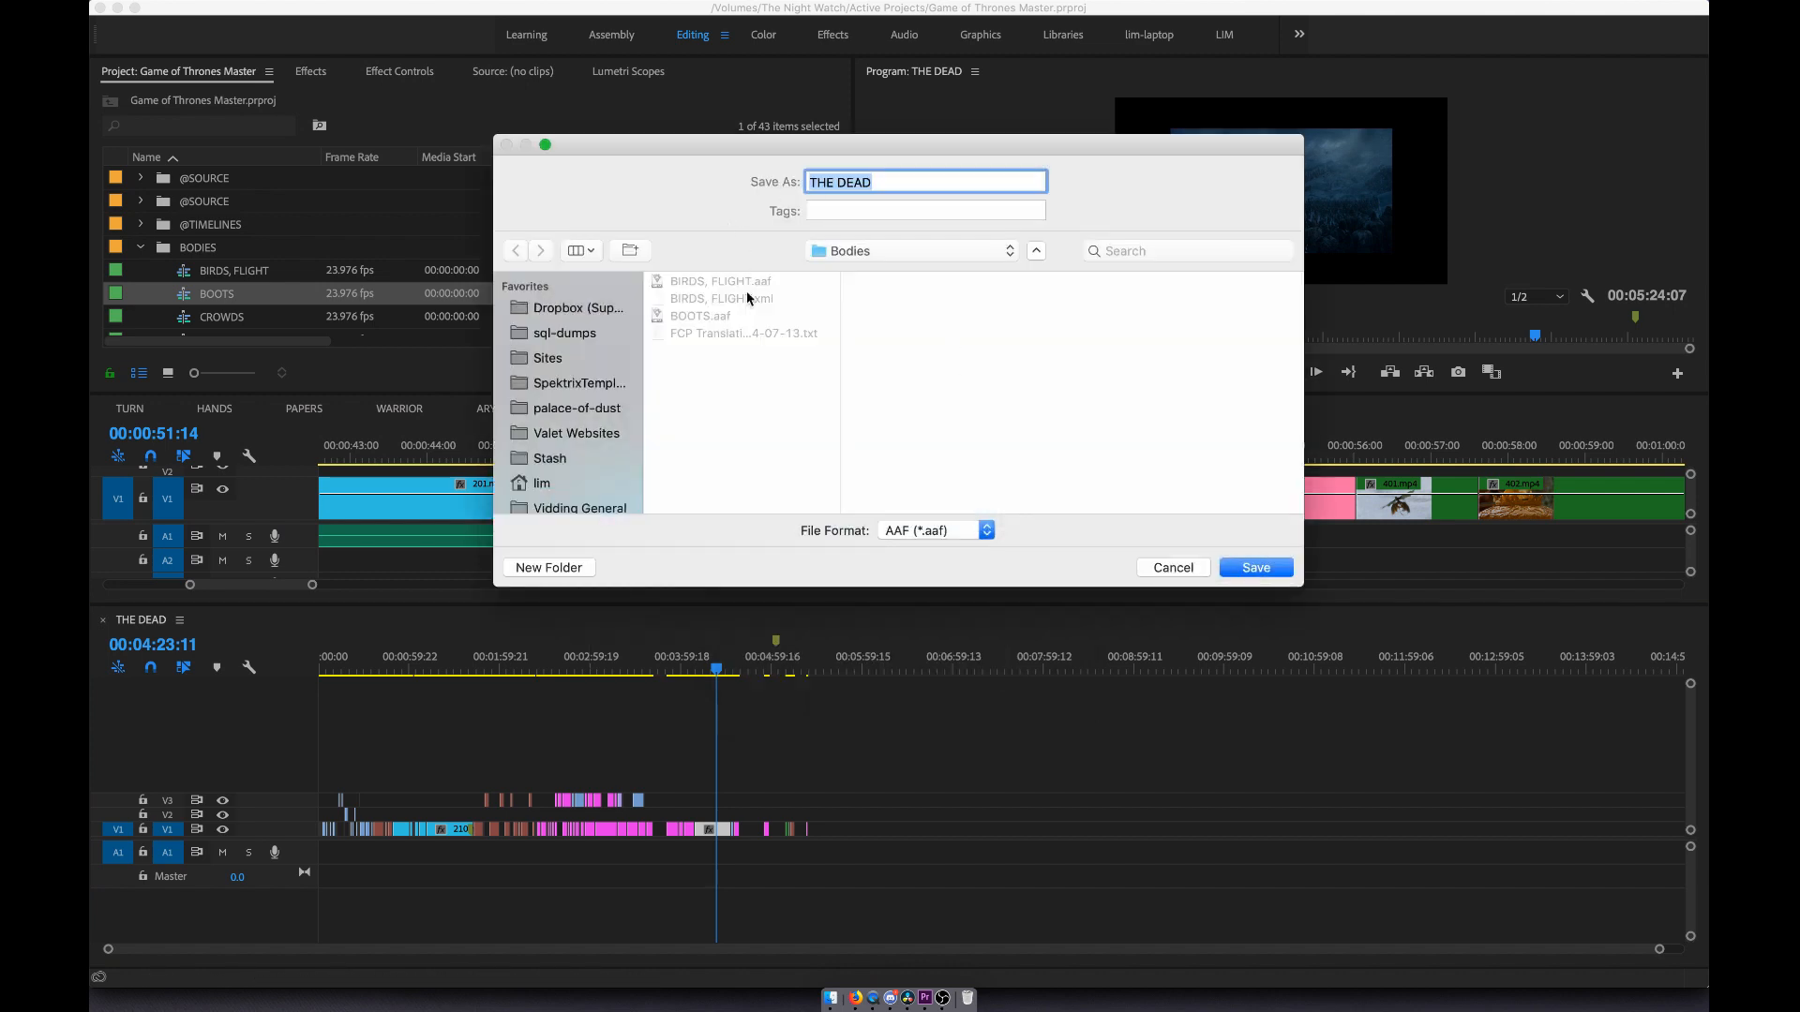
mouse_move(718, 343)
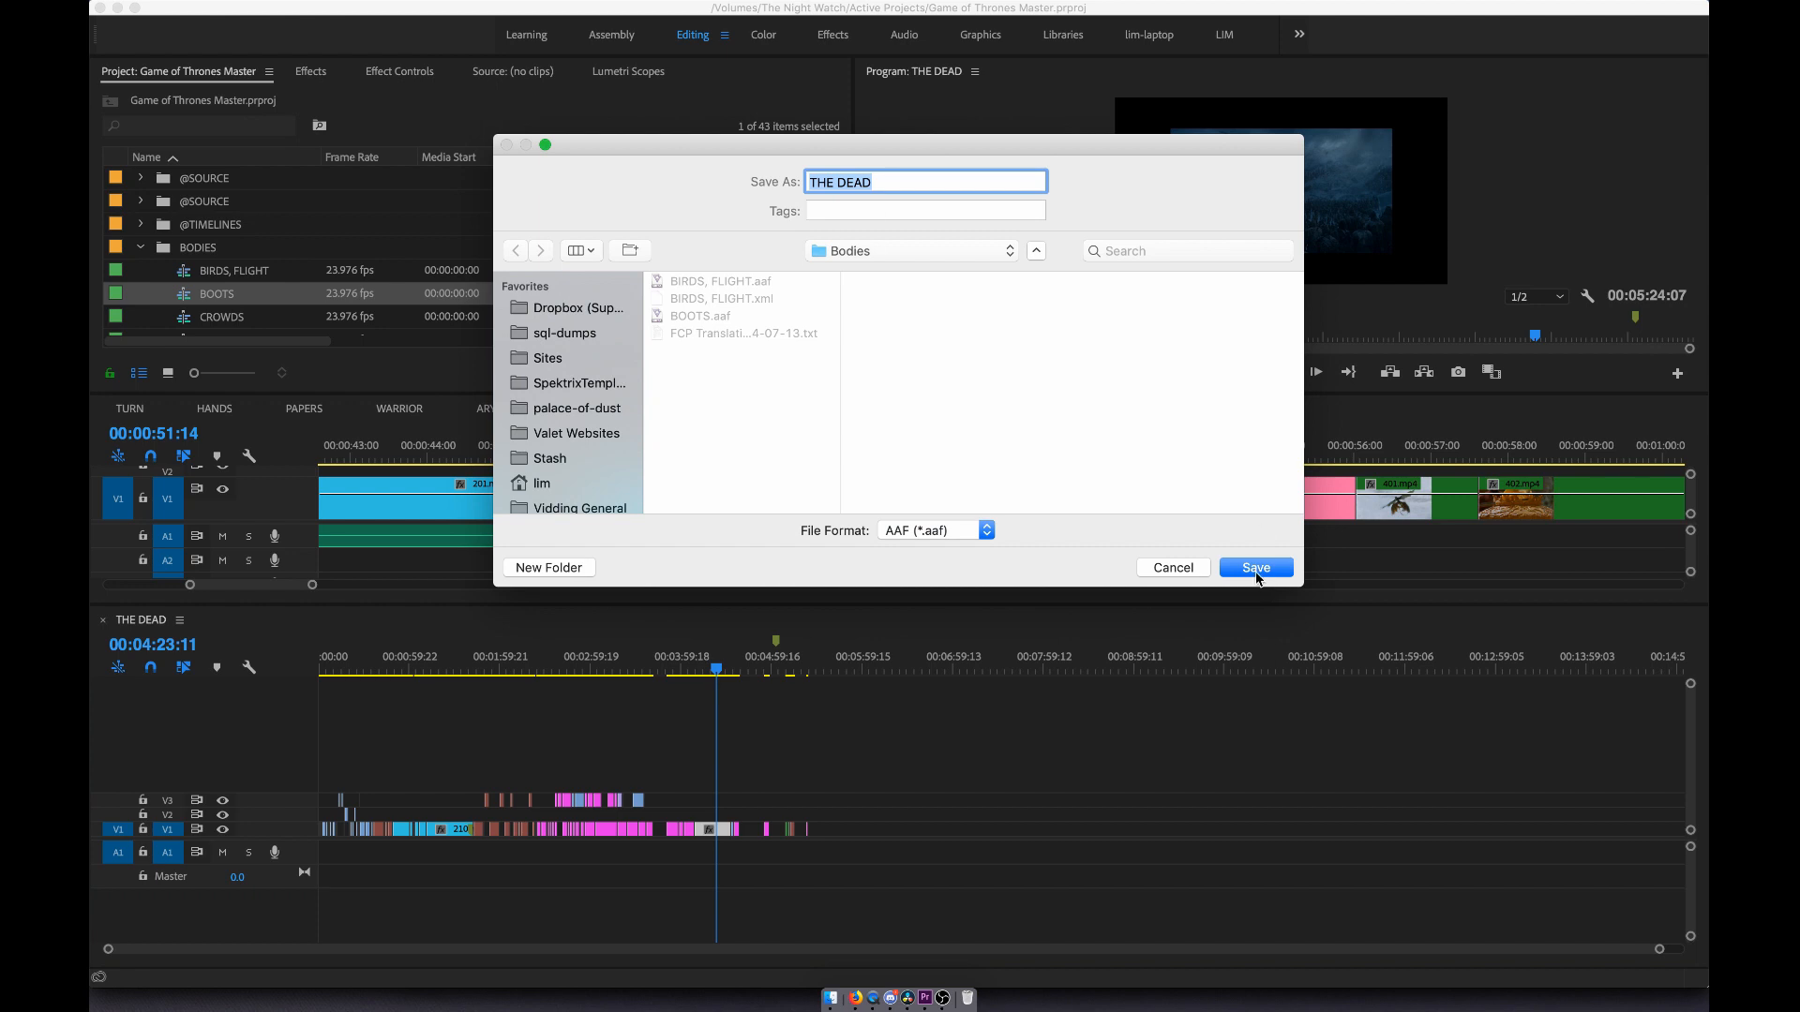
left_click(1254, 566)
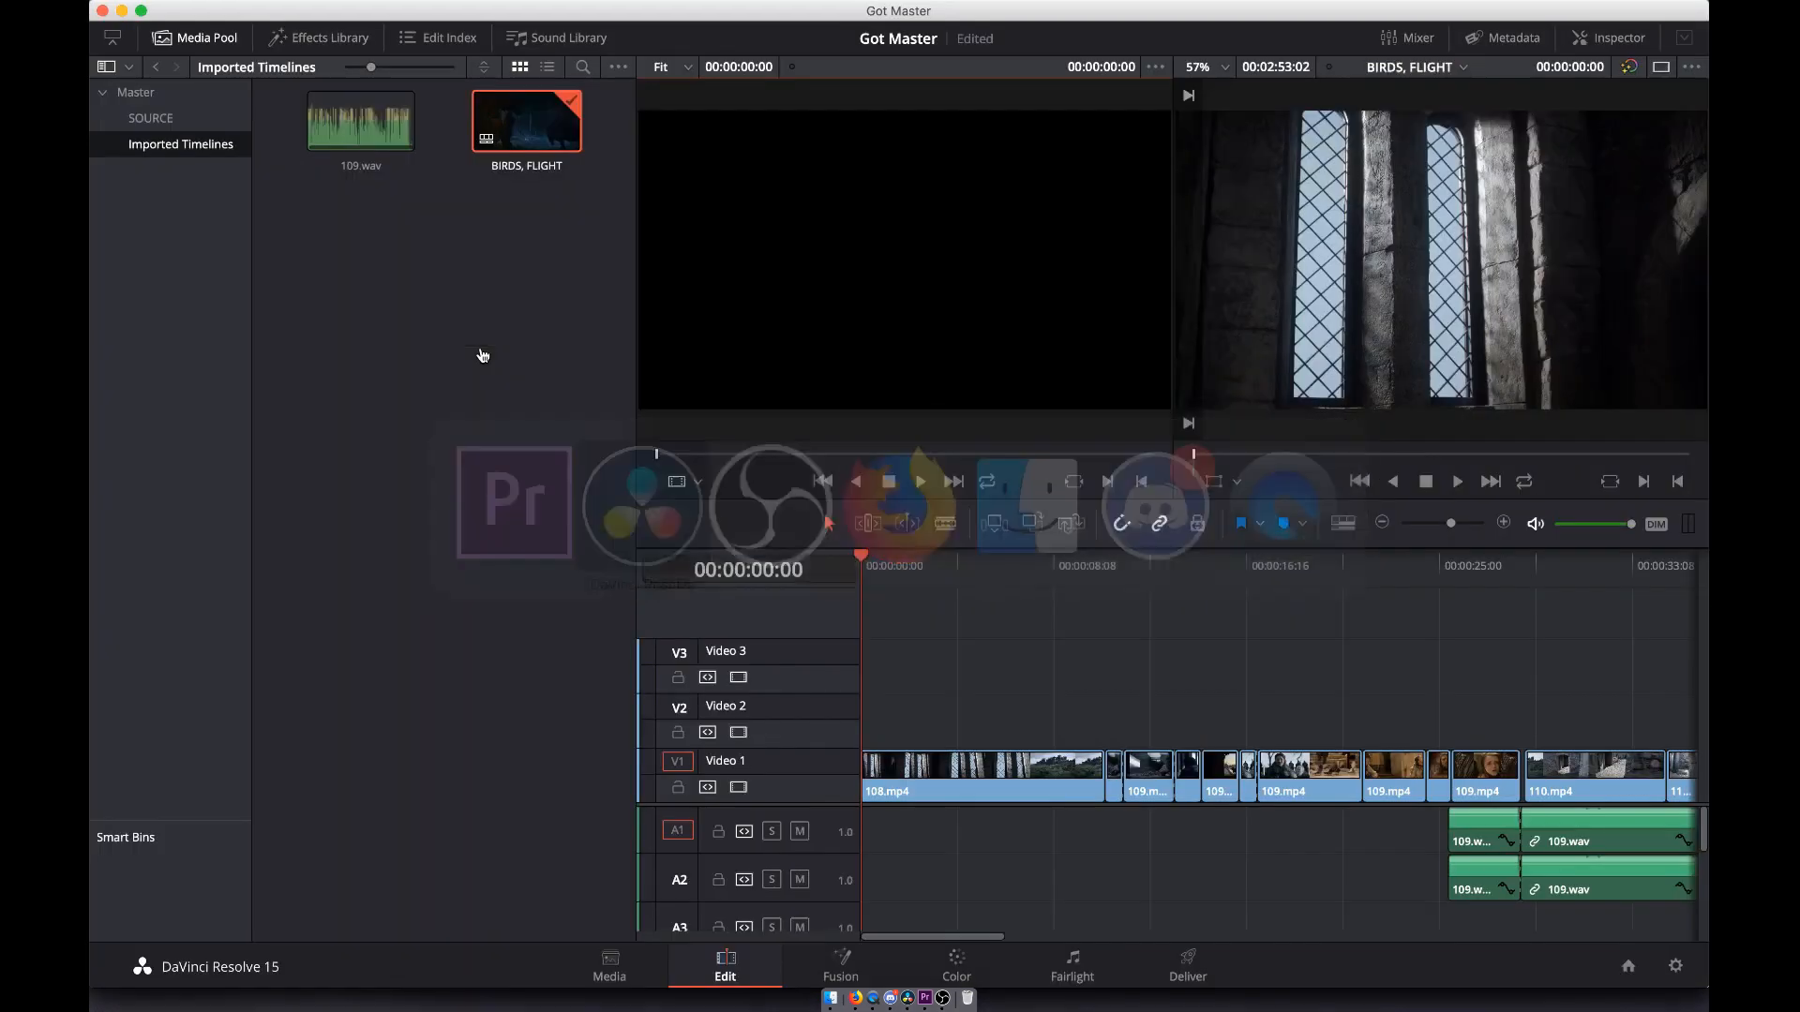
- Choose THE DEAD.aaf from Bodies via Import AAF, EDL, XML to reach the Load AAF settings
left_click(276, 11)
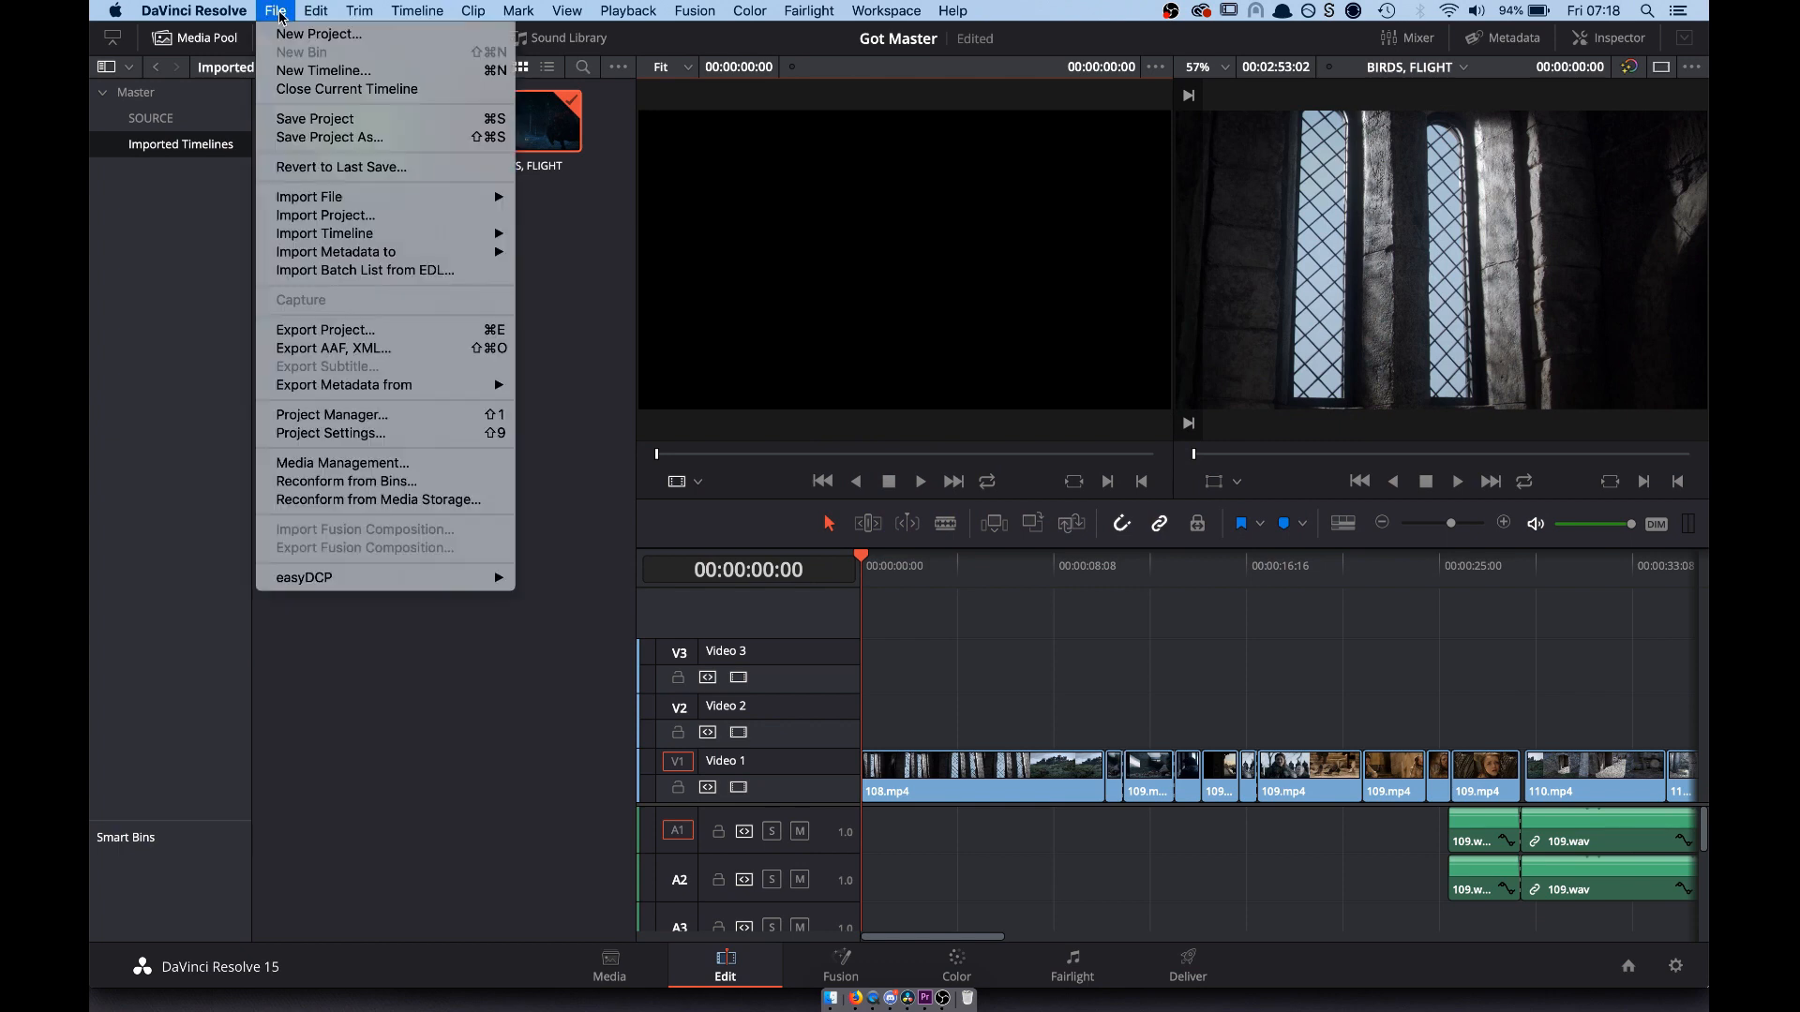
mouse_move(324, 233)
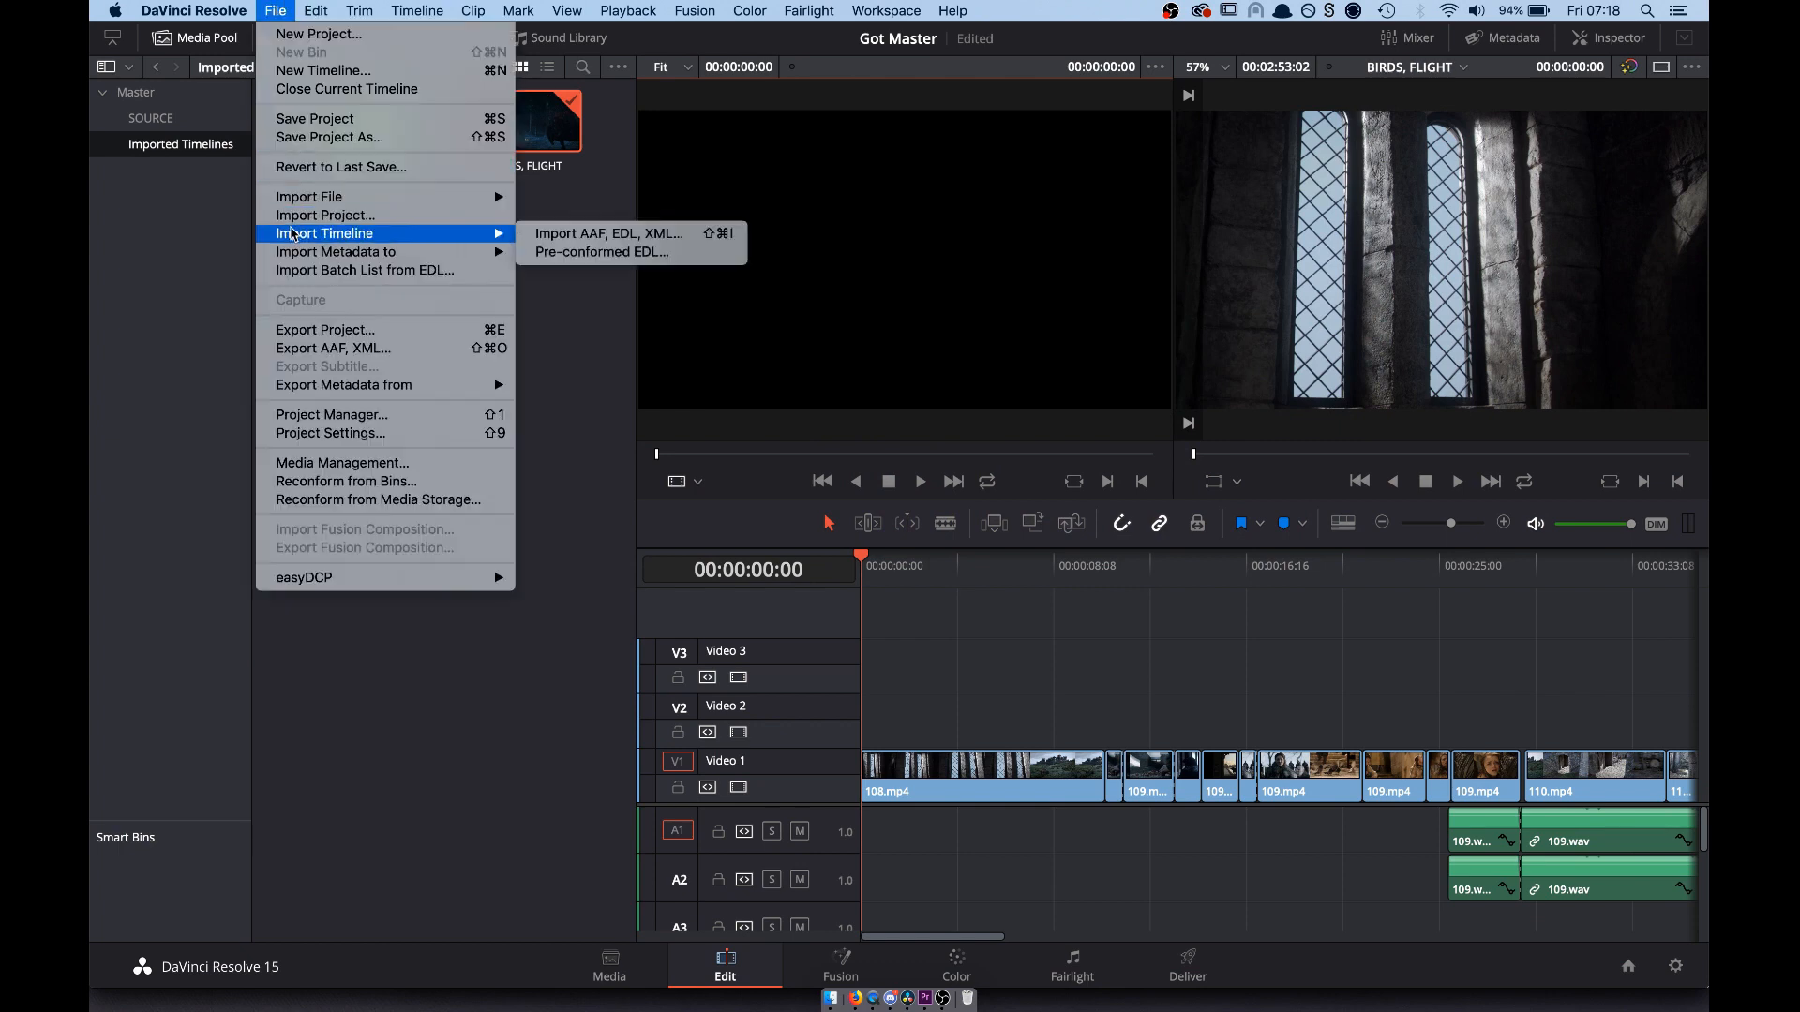
mouse_move(608, 232)
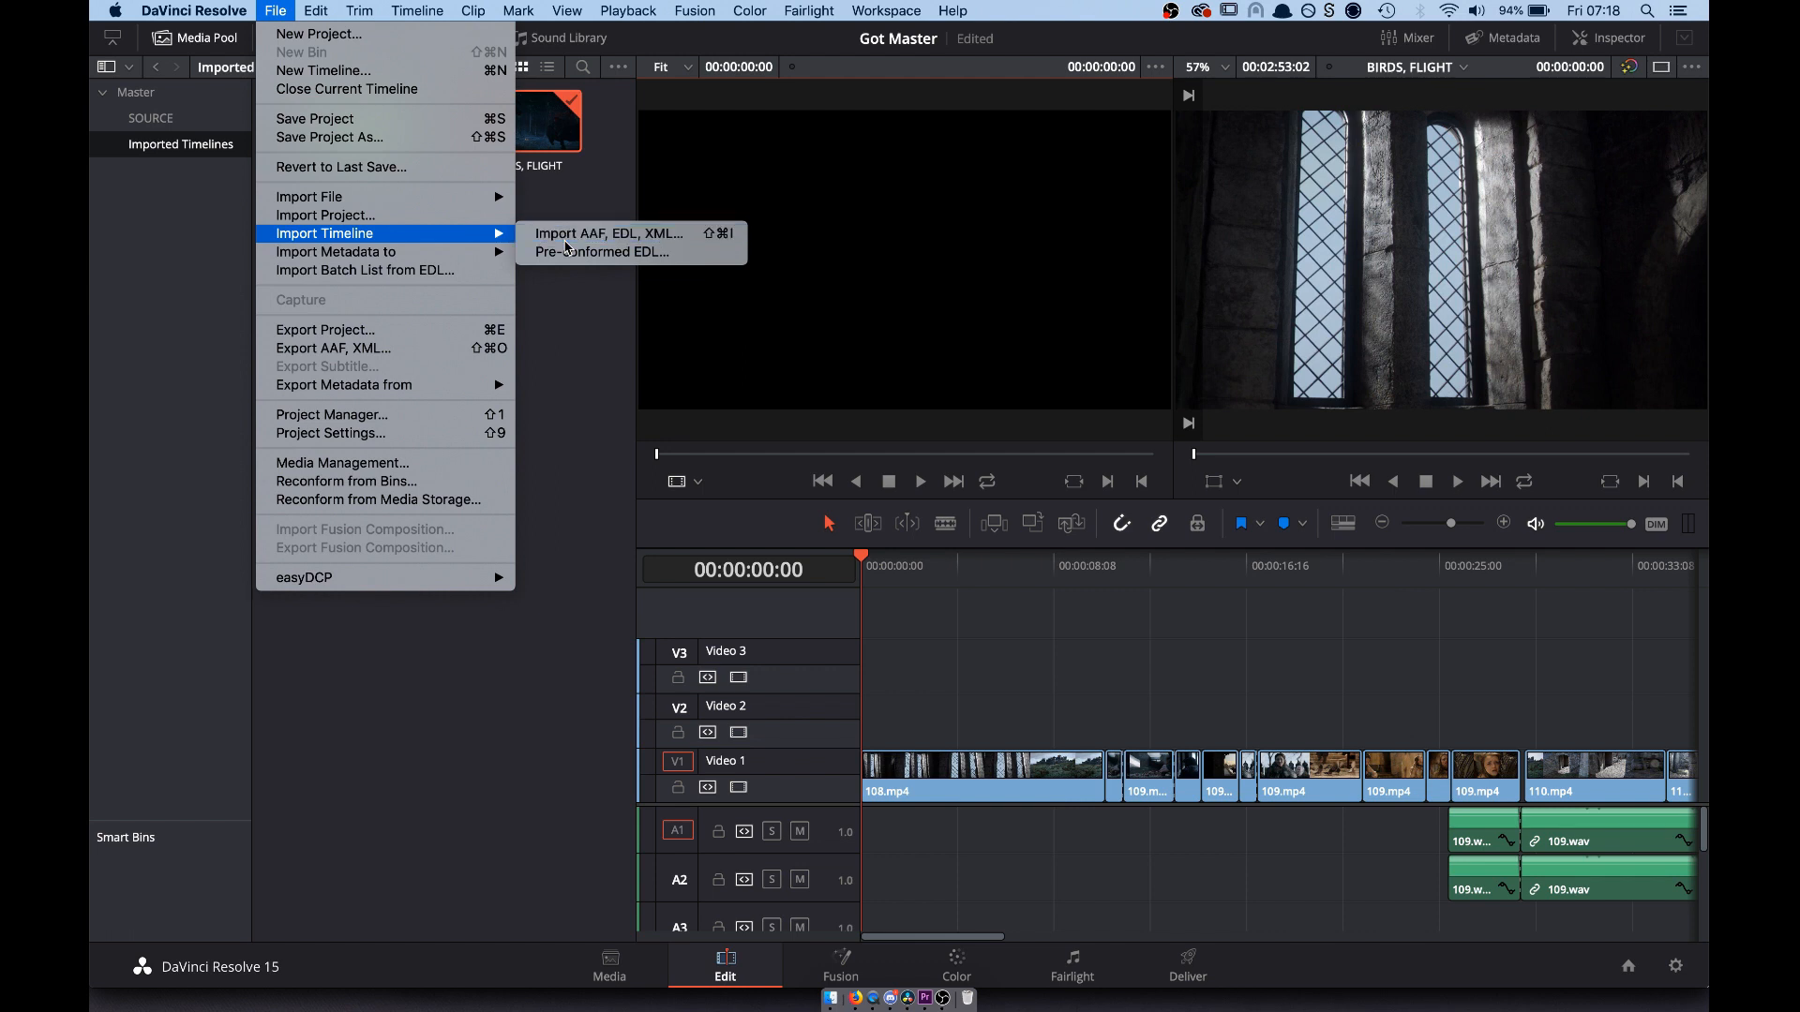
left_click(608, 234)
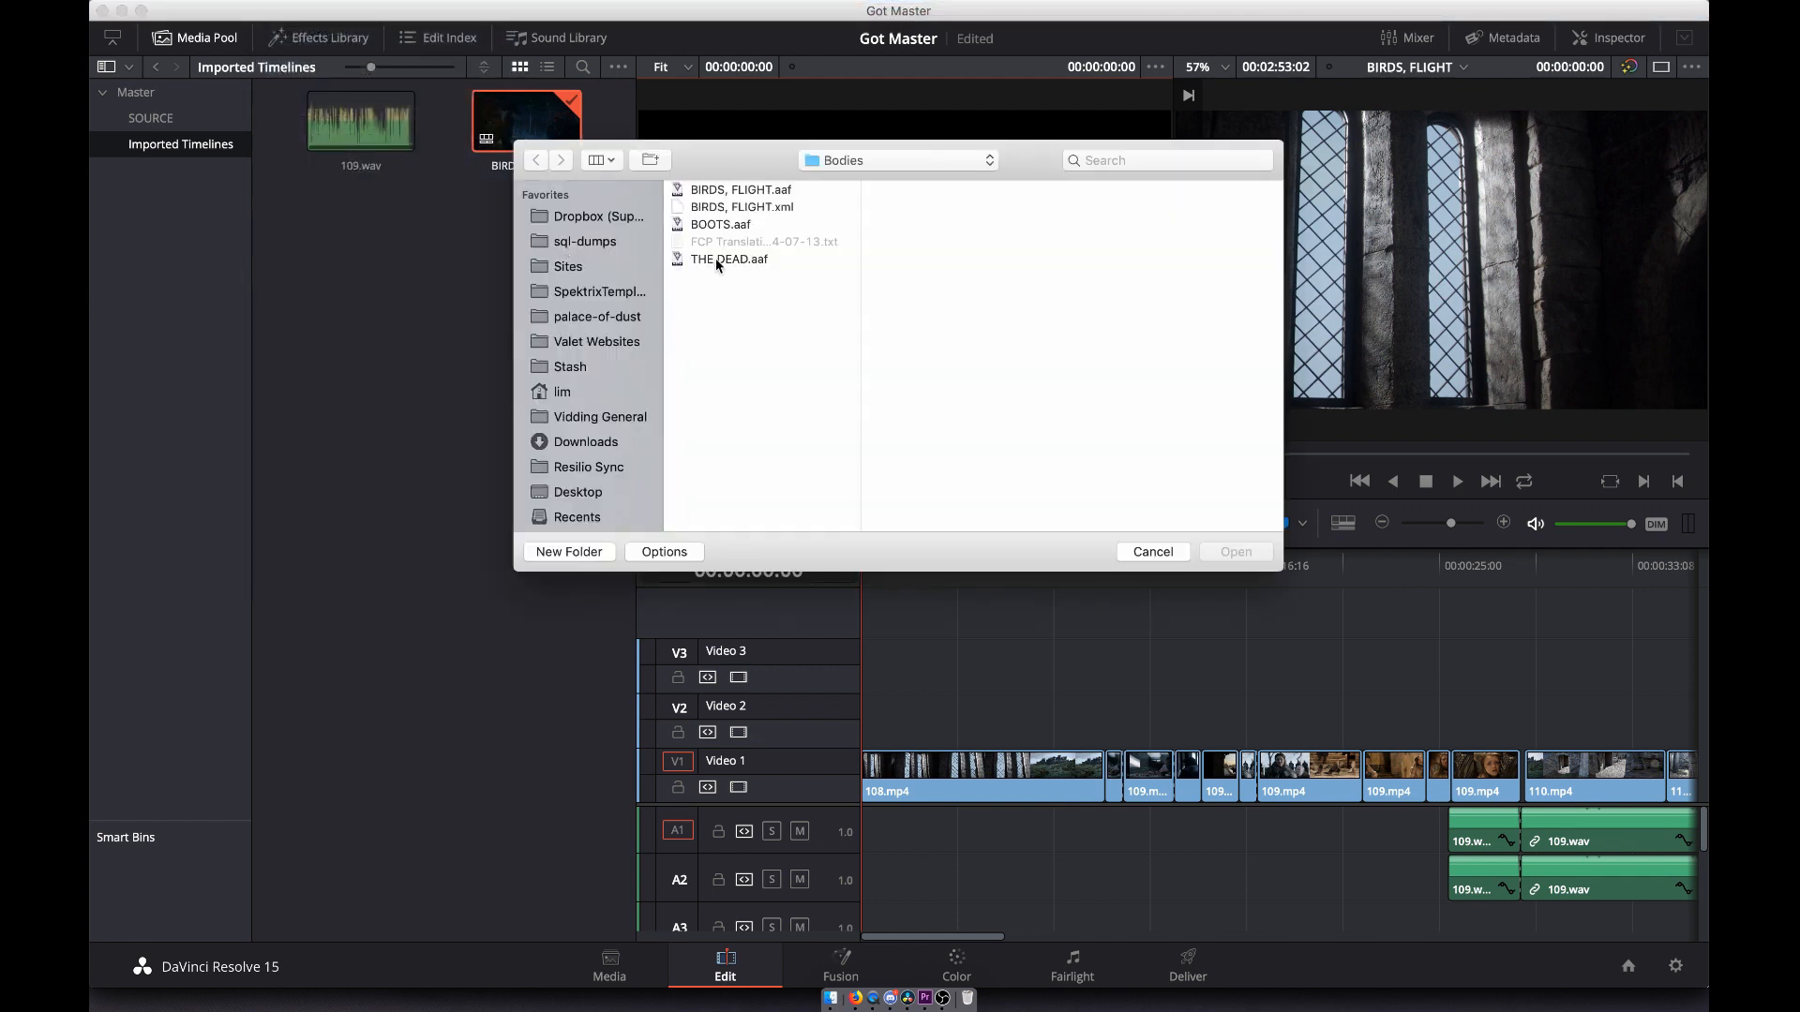
left_click(729, 259)
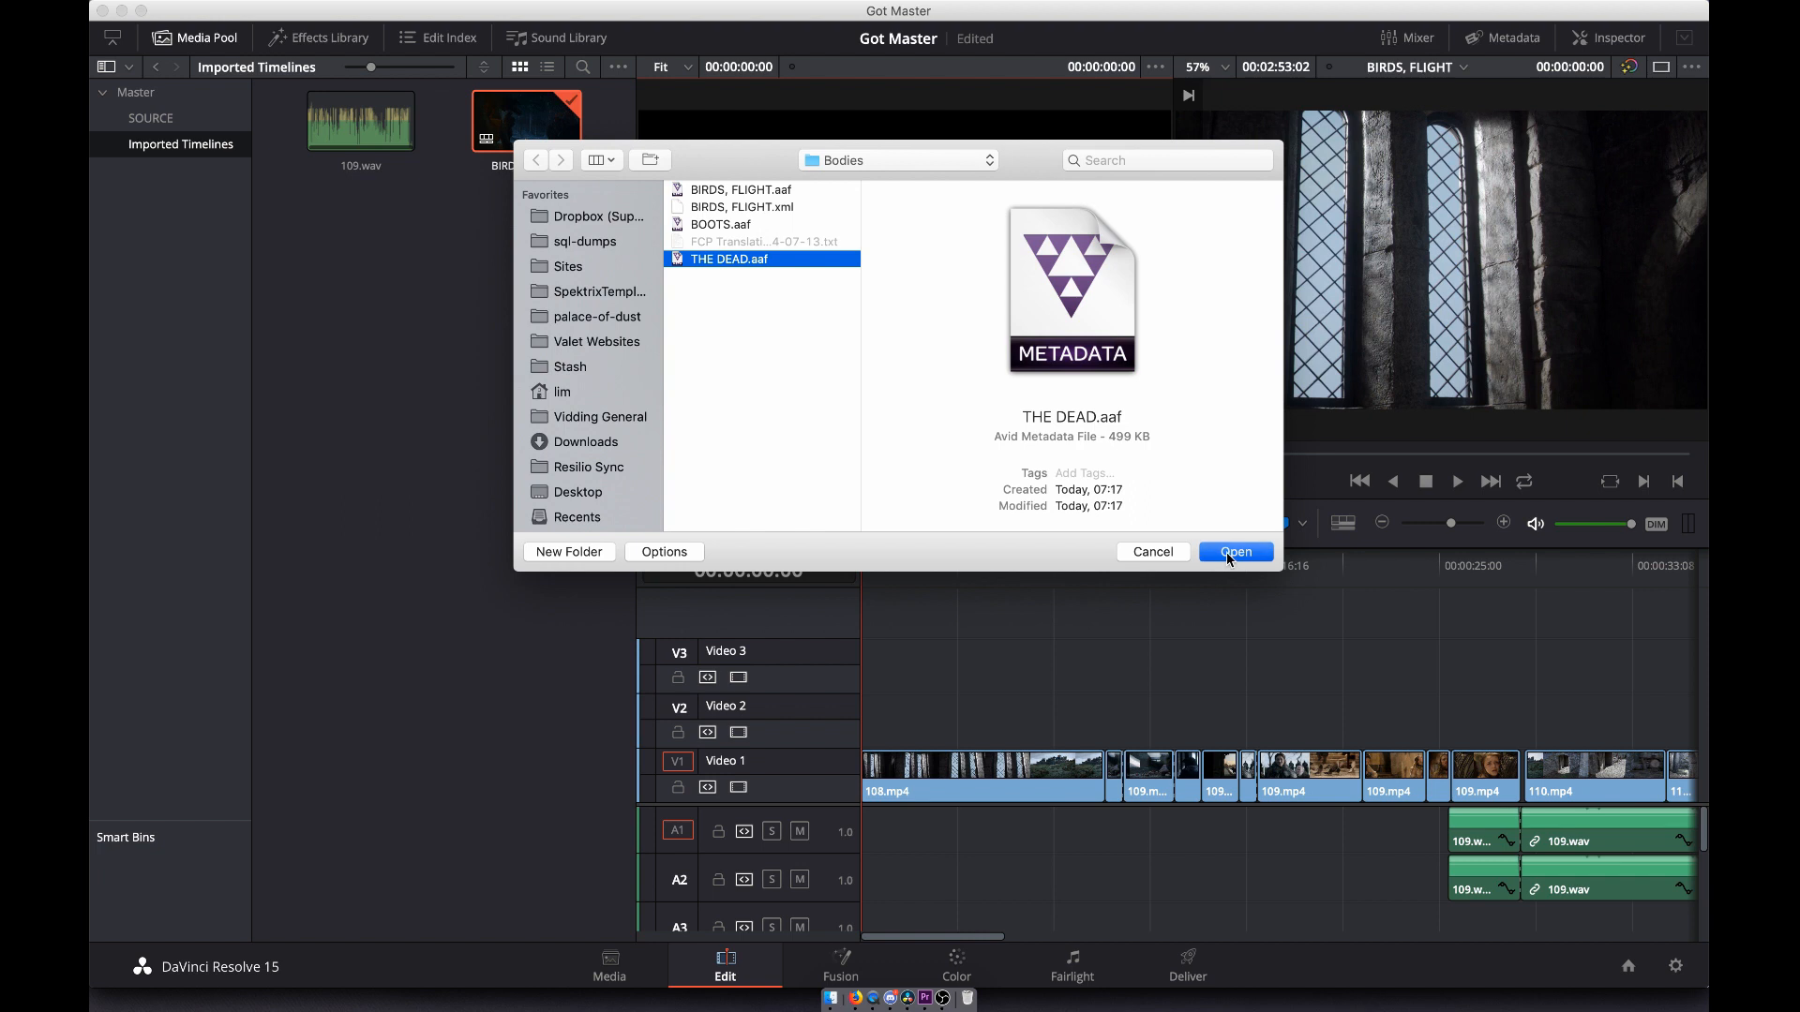
left_click(1236, 551)
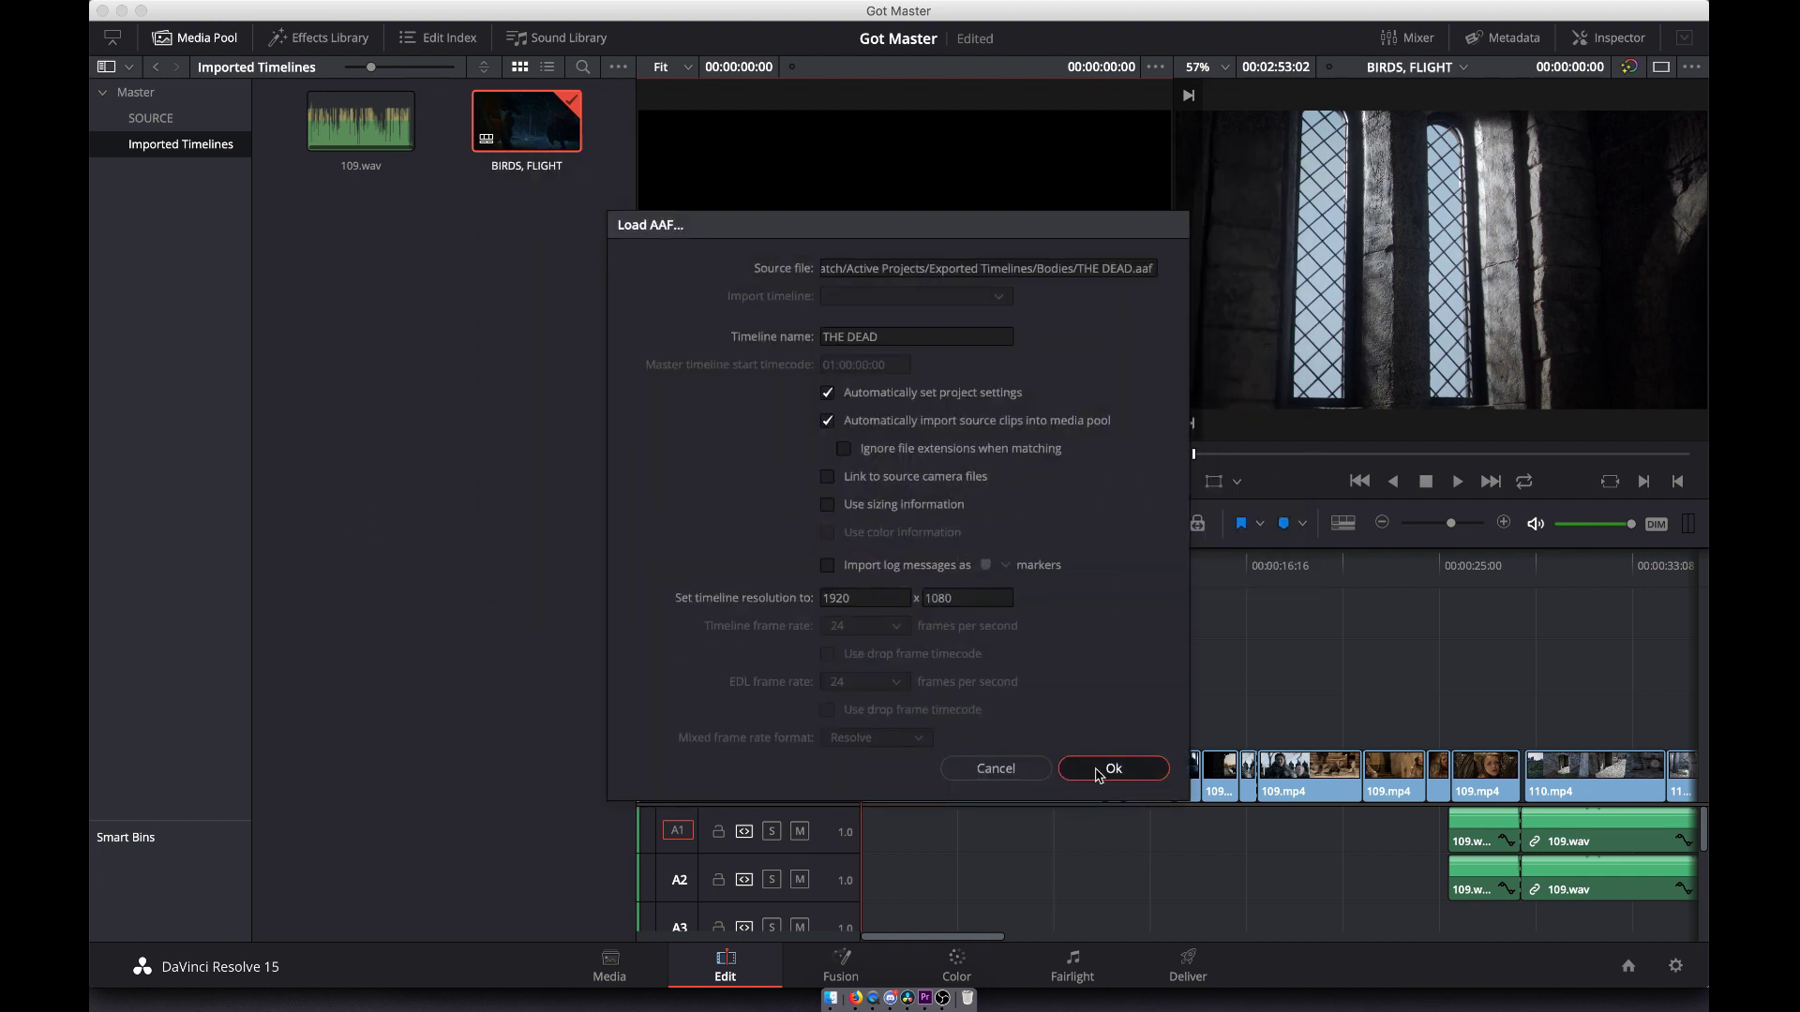
- Confirm the Load AAF settings so THE DEAD becomes a new timeline in Imported Timelines
left_click(1112, 769)
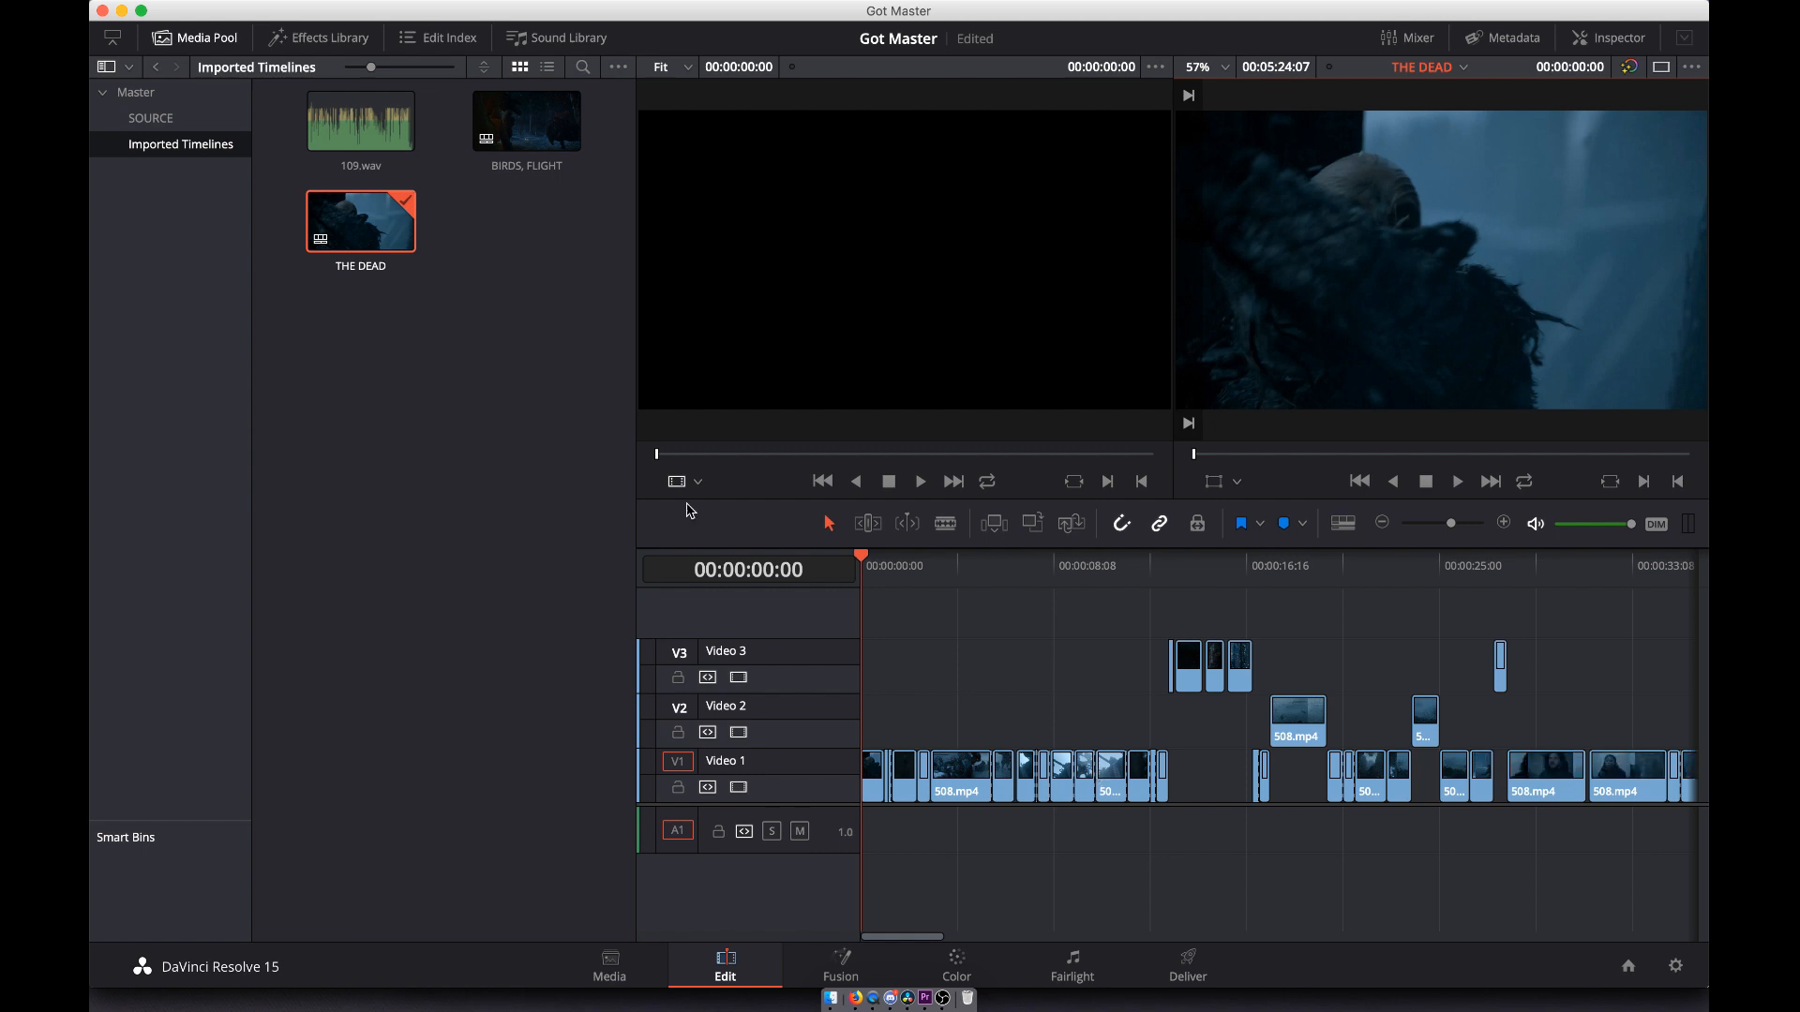
mouse_move(454, 309)
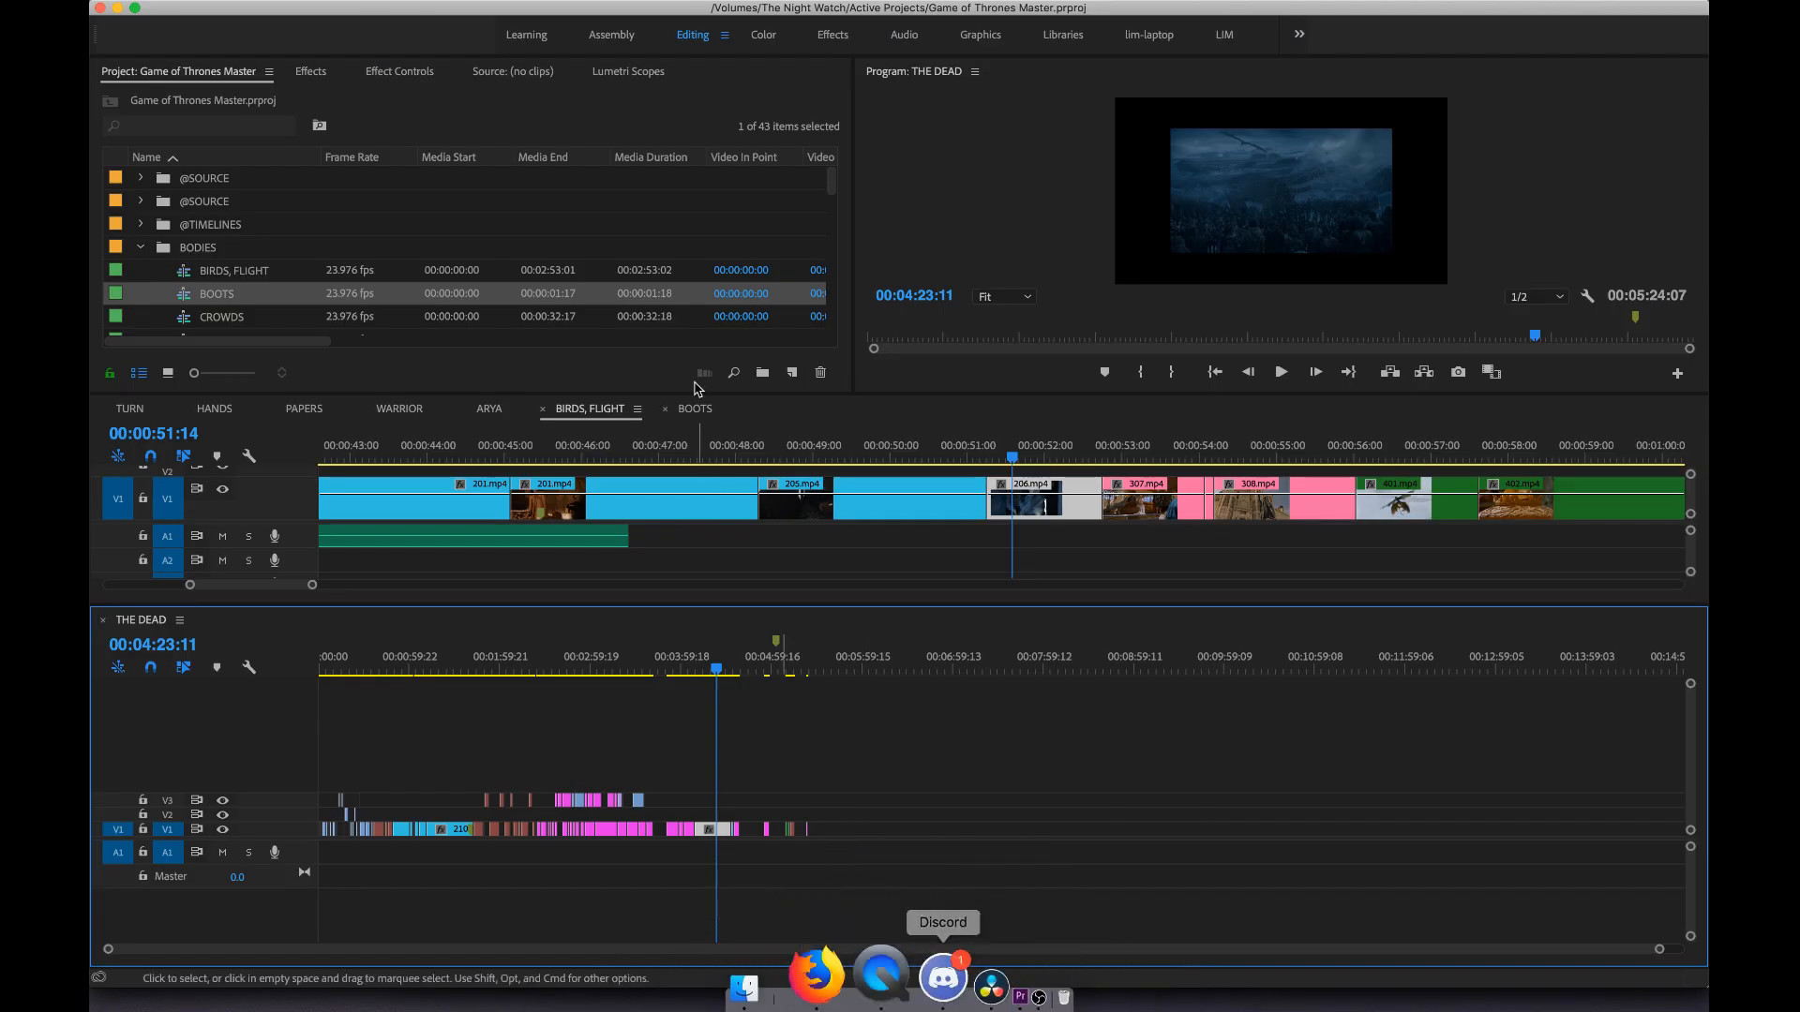
- Switch to the ARYA sequence and collapse the BODIES, CHARACTER and MOTION bins
left_click(489, 409)
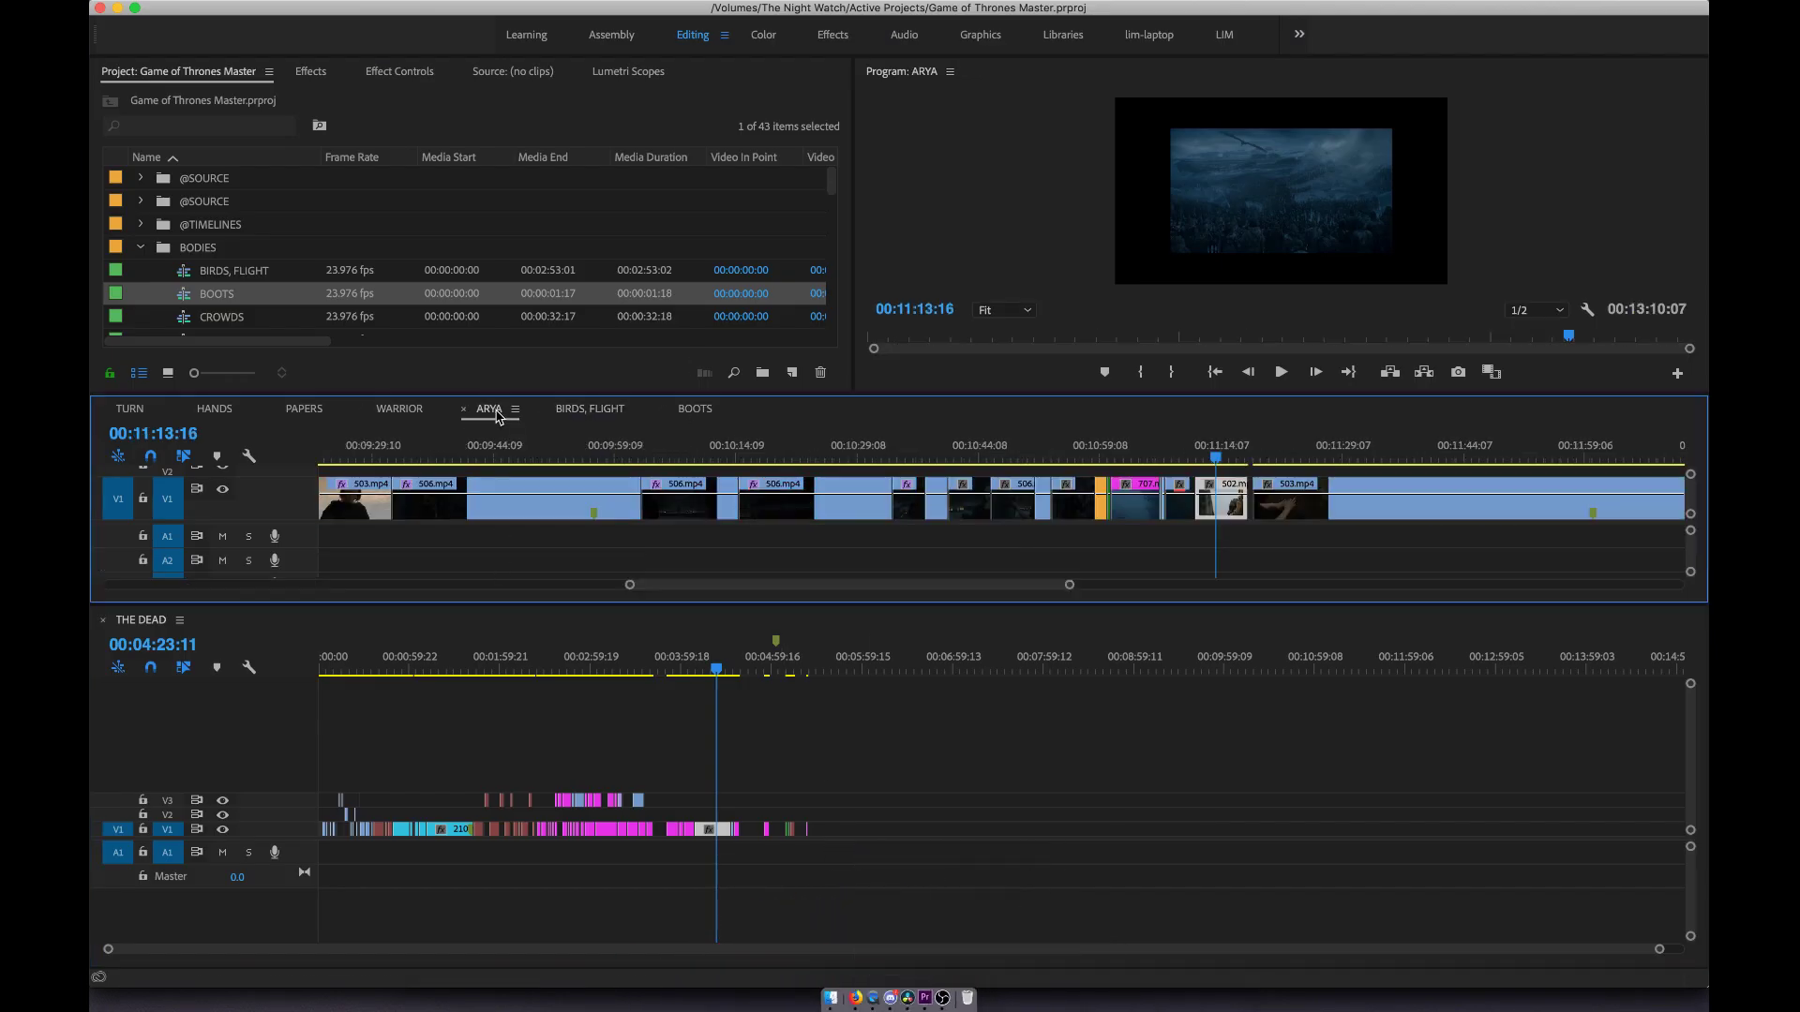
left_click(139, 270)
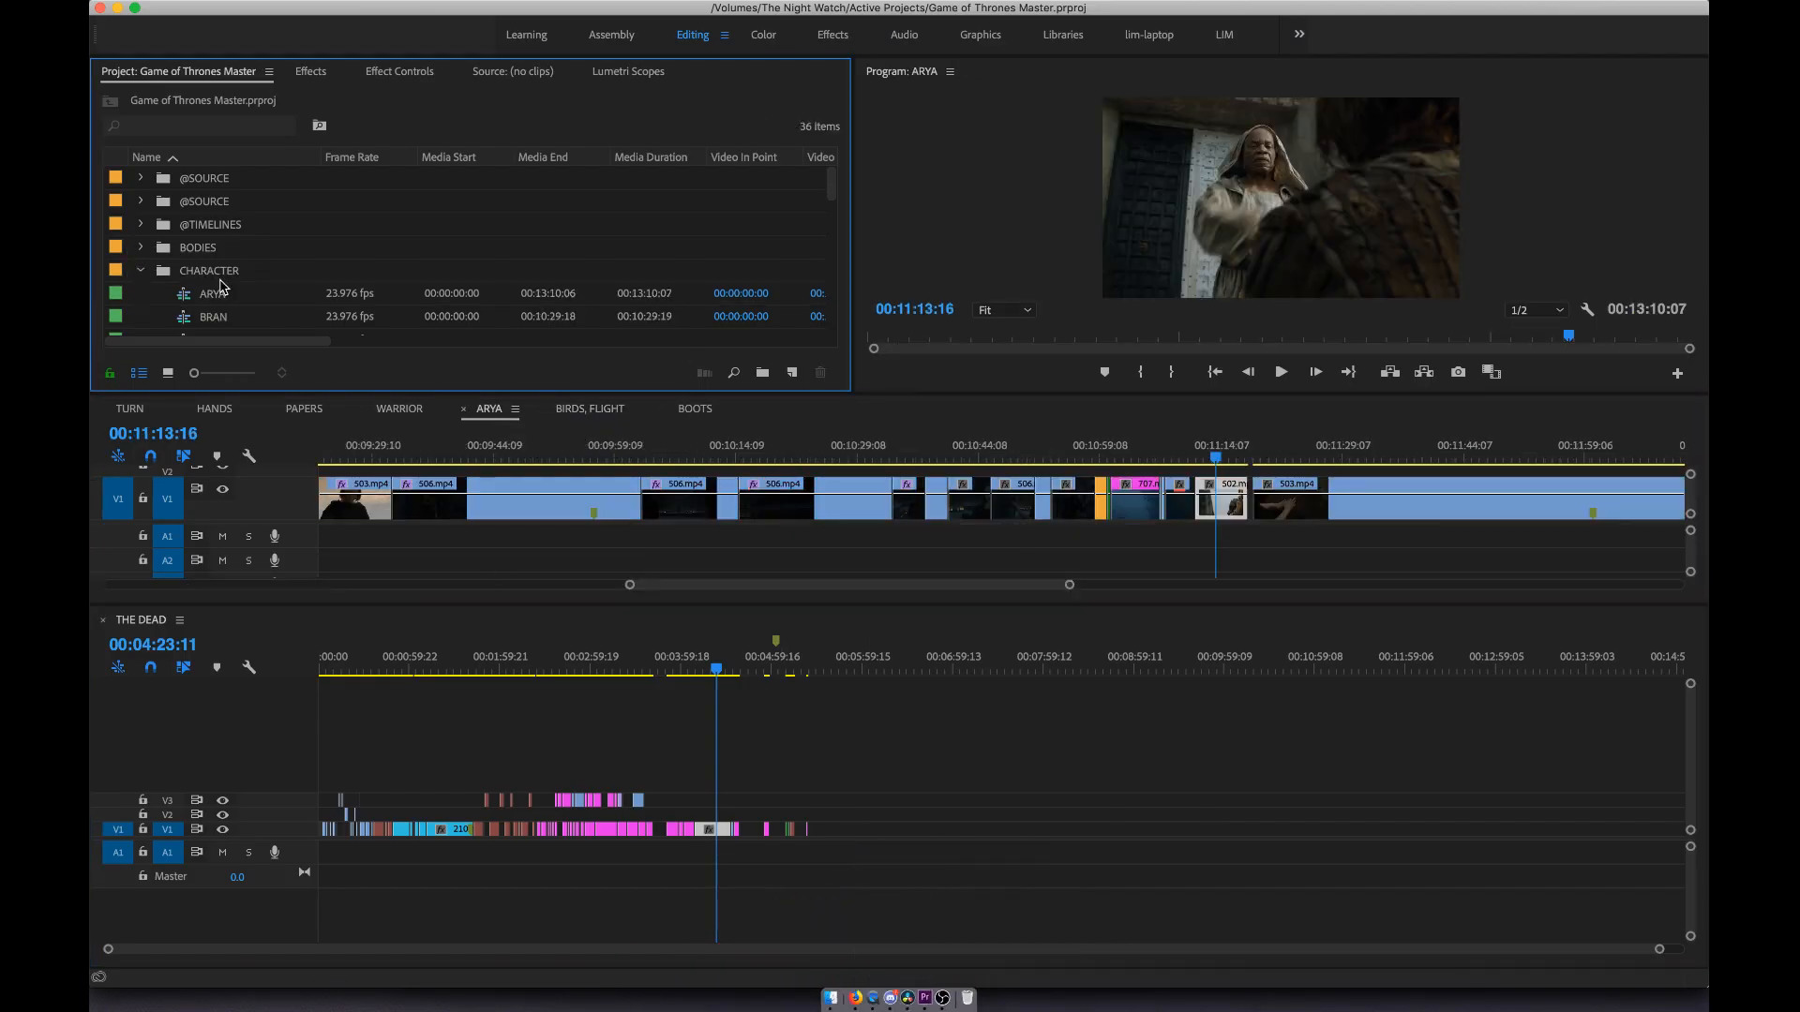
left_click(137, 270)
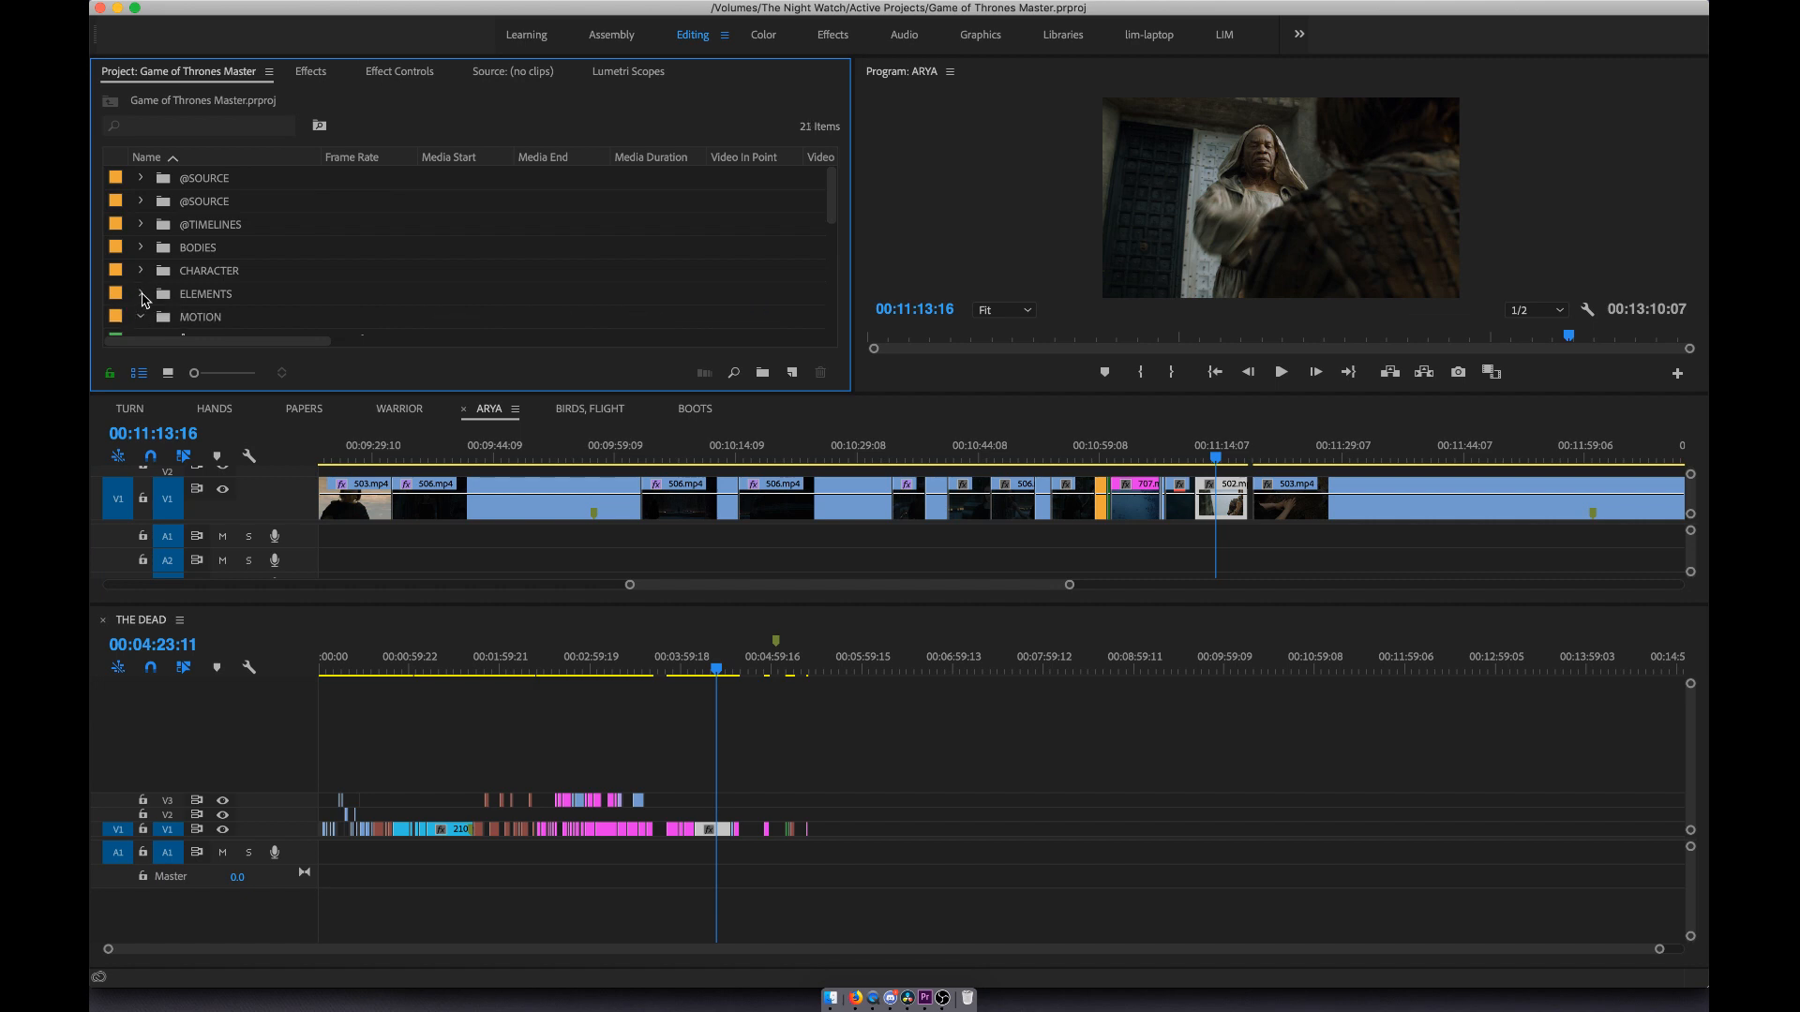
left_click(137, 177)
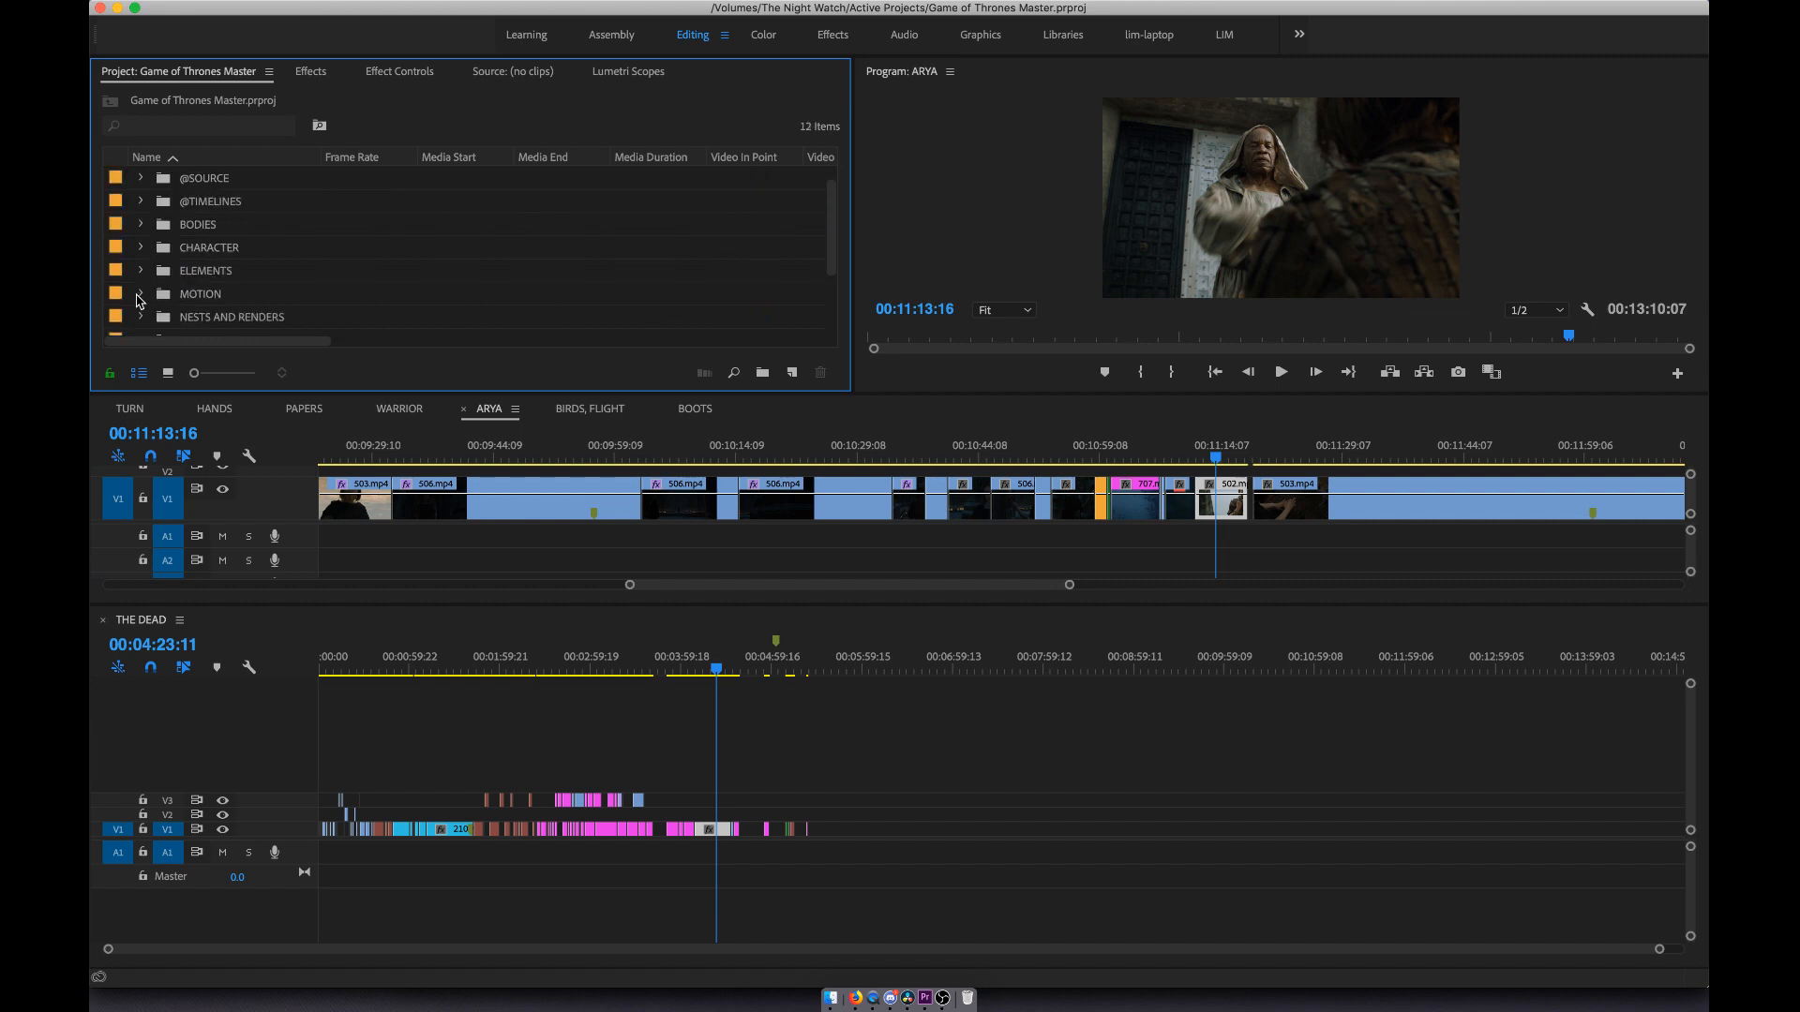
mouse_move(369, 294)
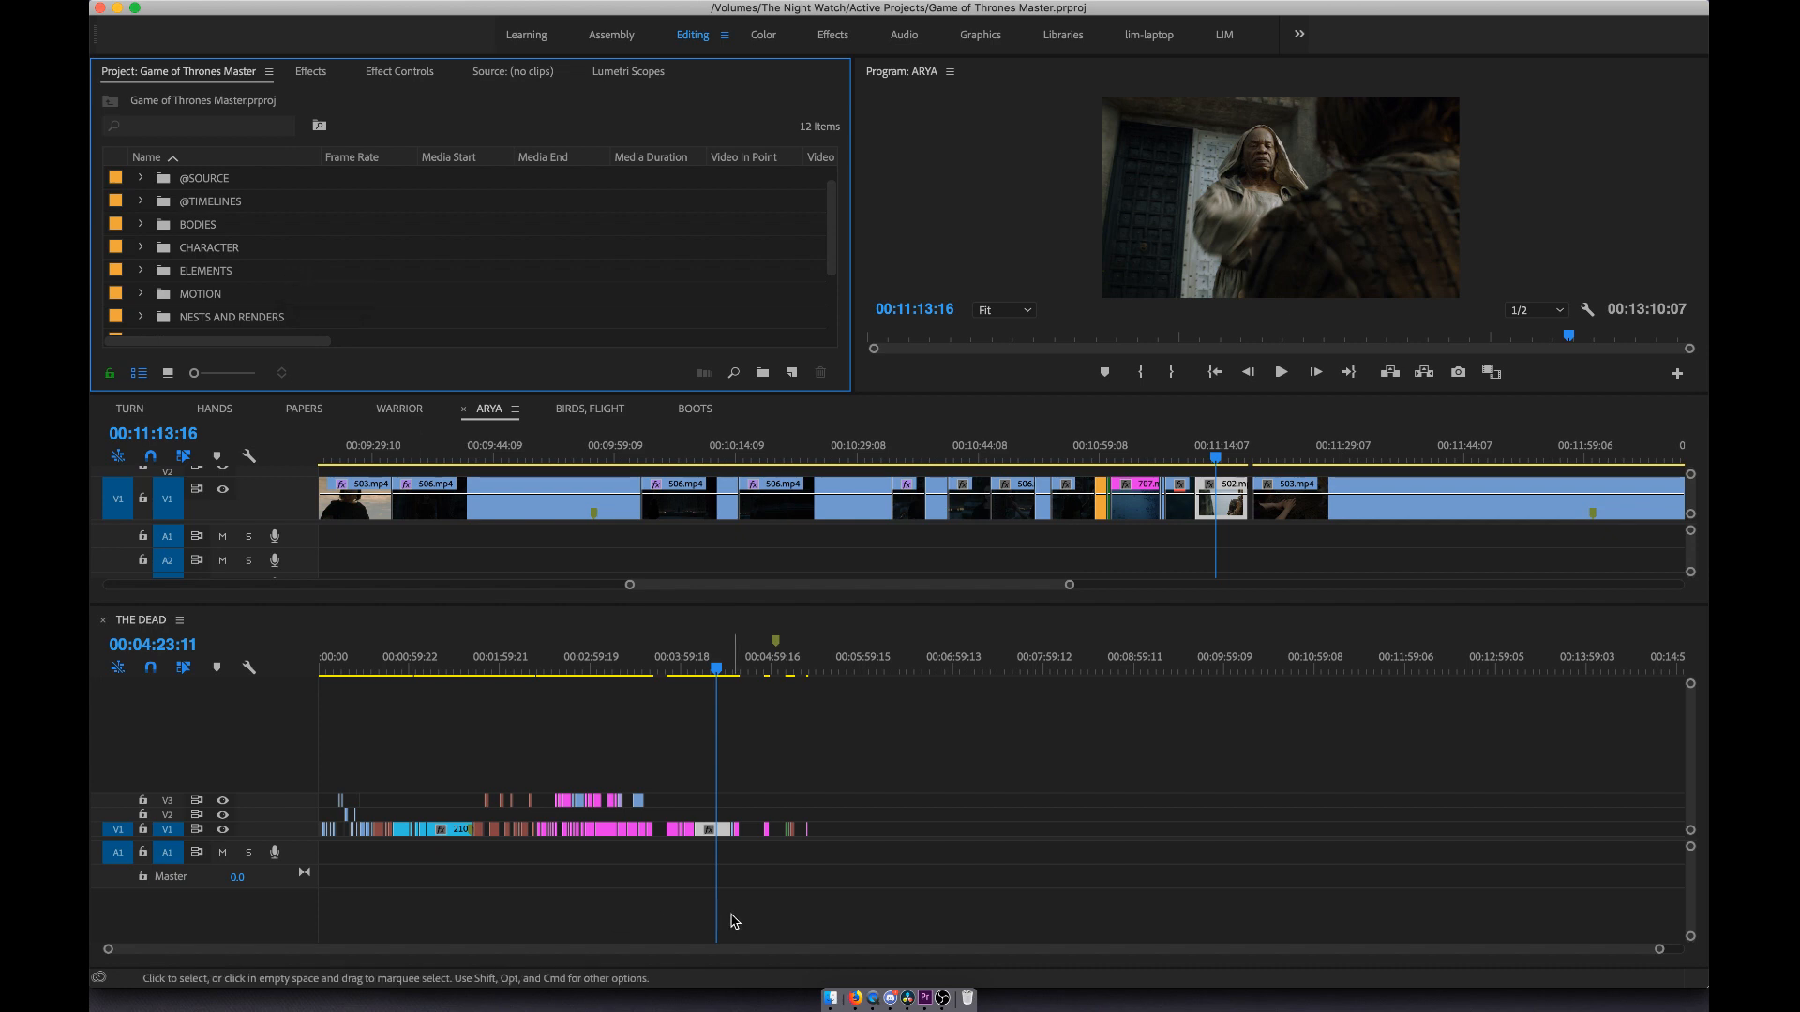
mouse_move(643, 341)
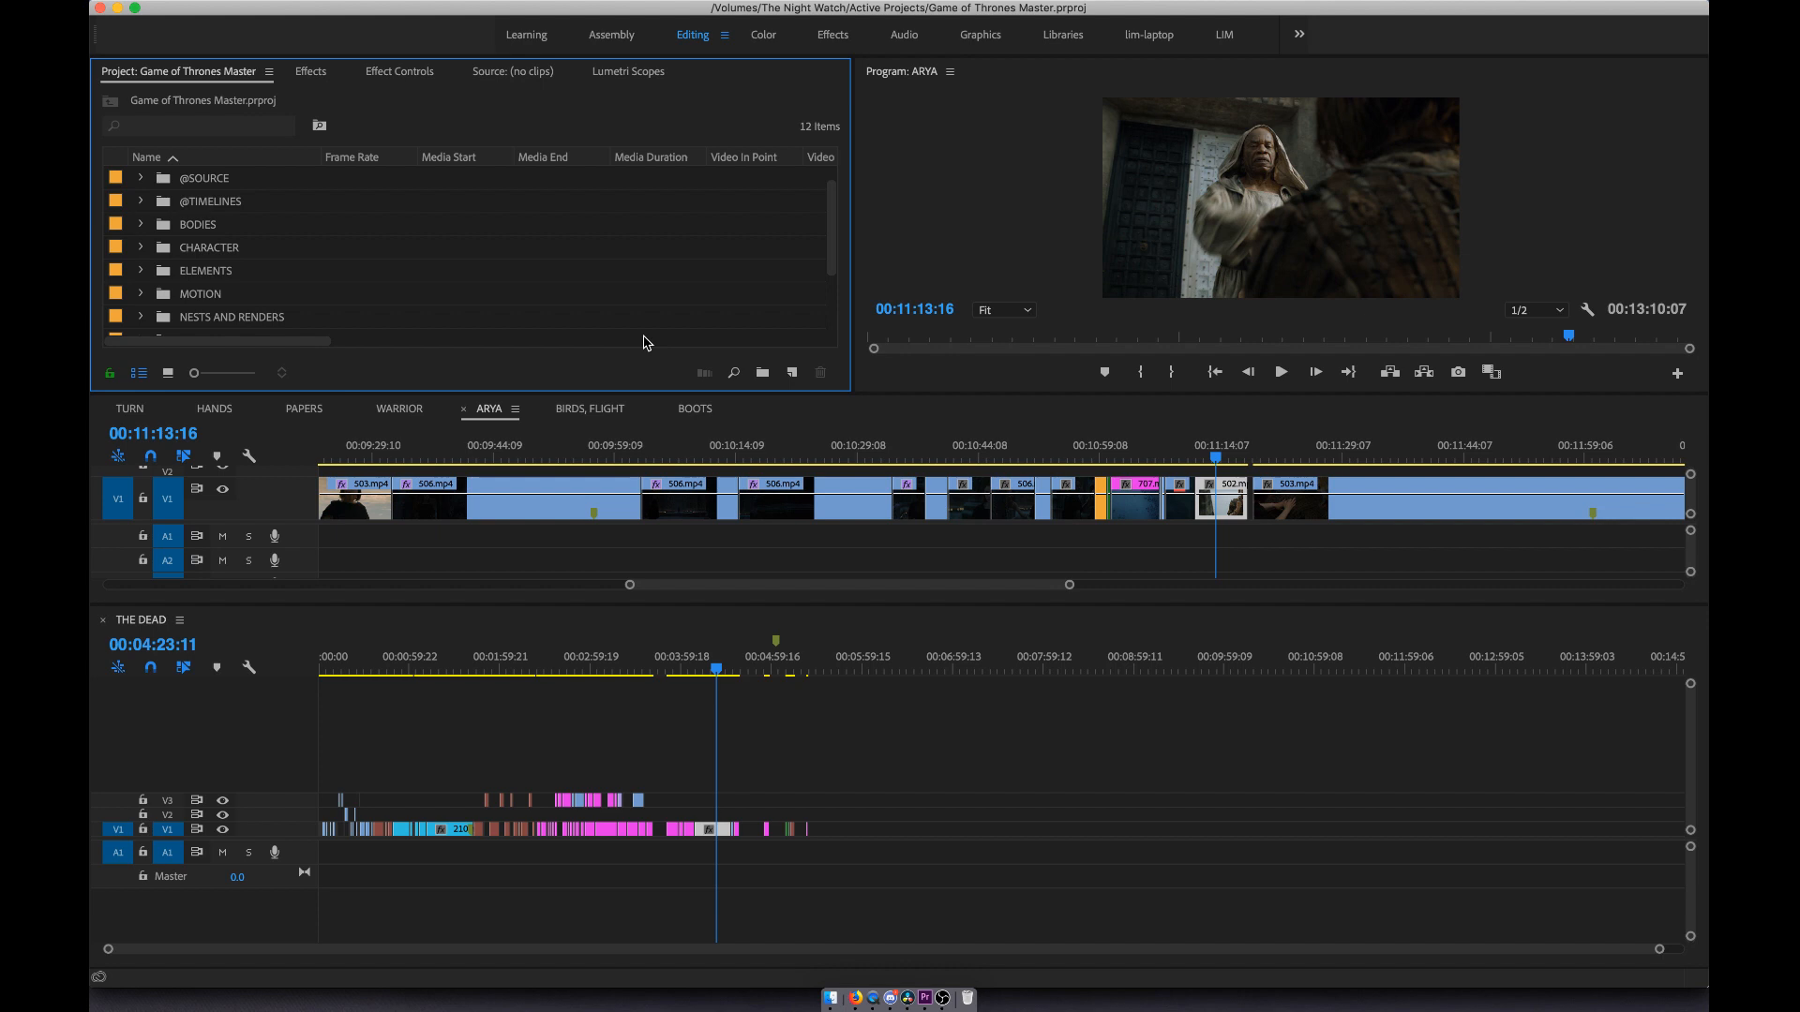
mouse_move(642, 325)
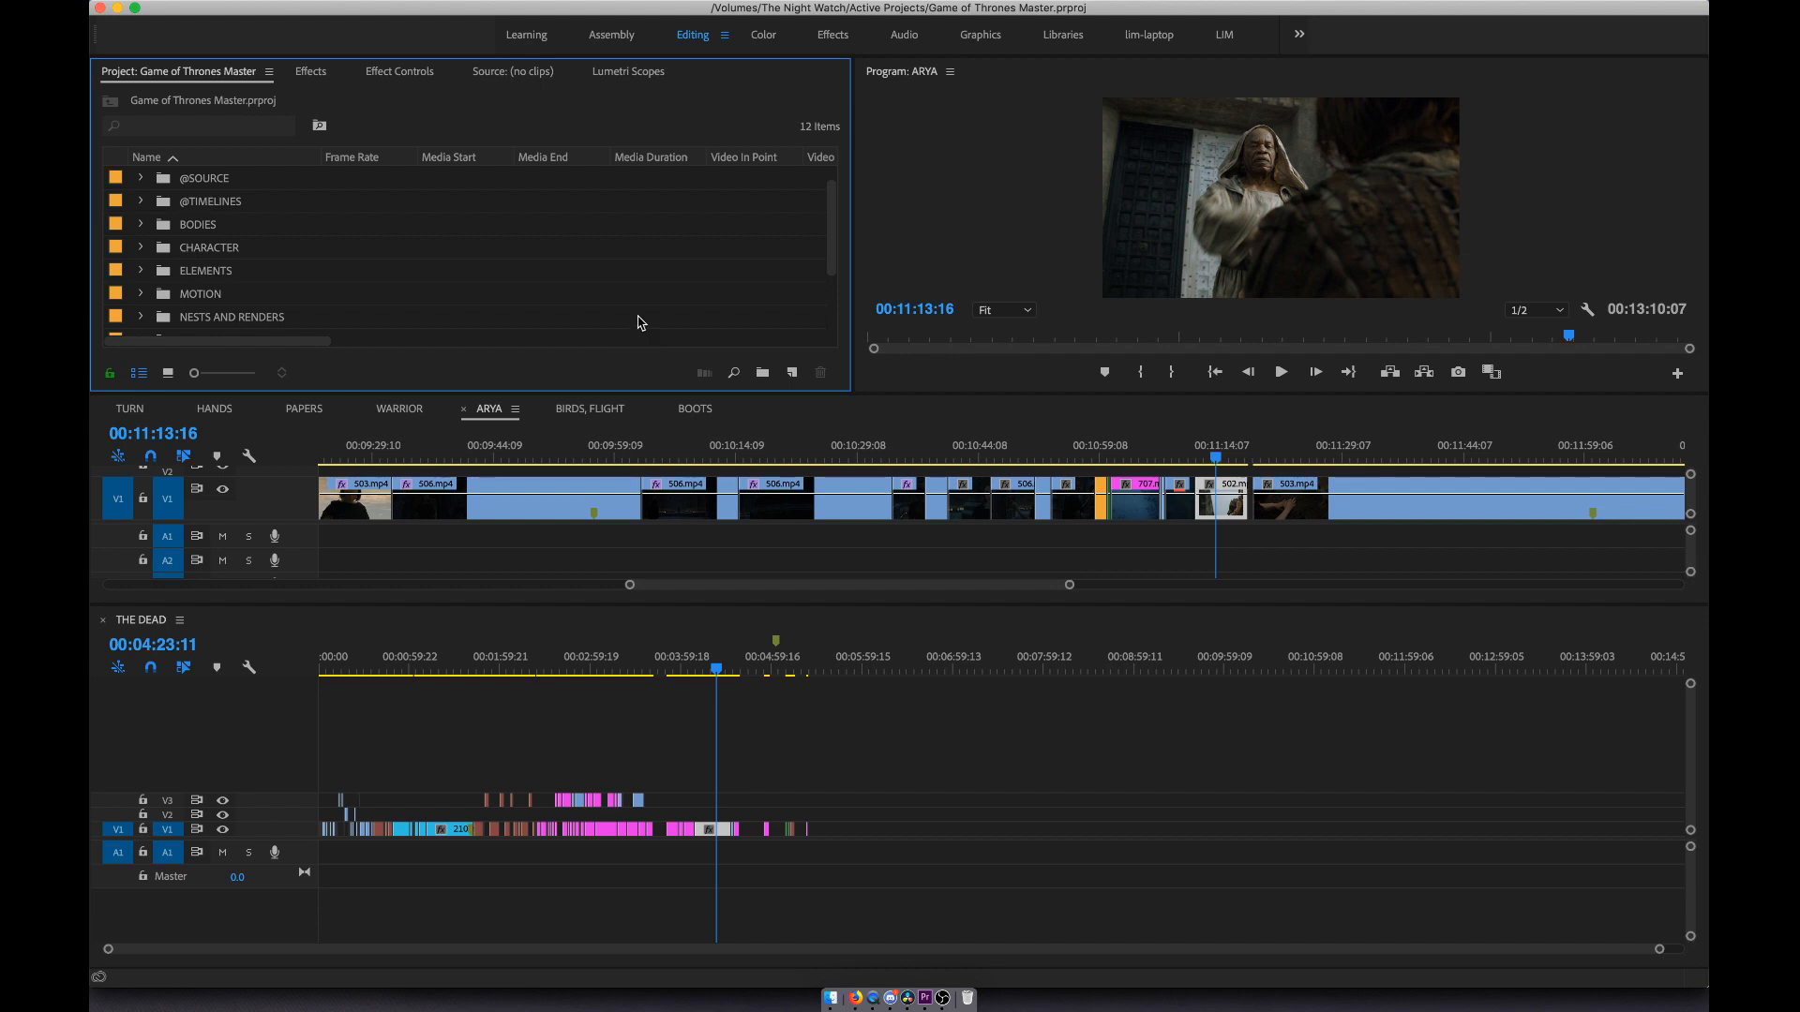